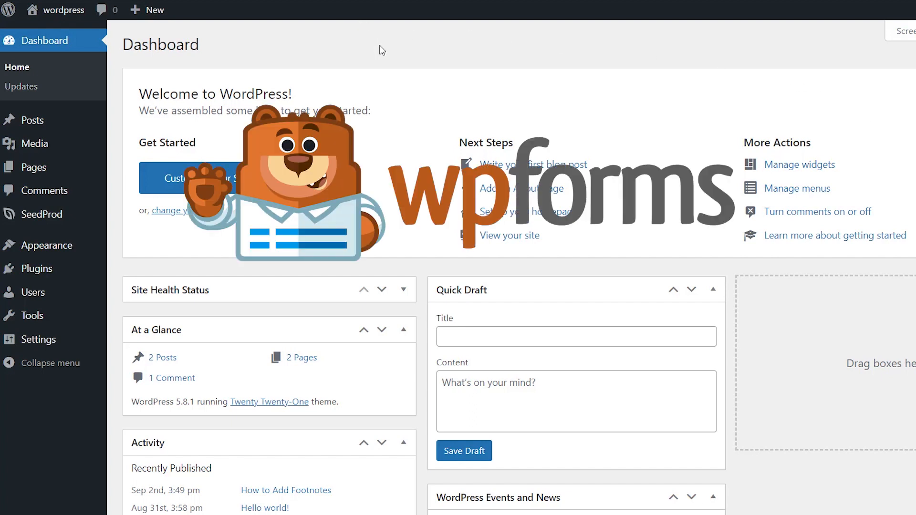
# - Open a new blank browser tab beside the WordPress dashboard
pyautogui.click(278, 11)
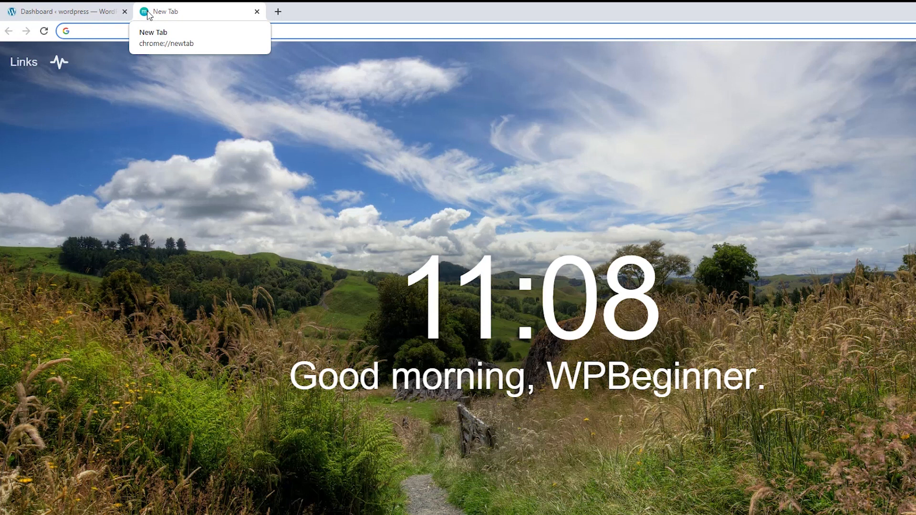
# - Visit wpforms.com and sign in to the WPForms account
pyautogui.write('wpforms.com')
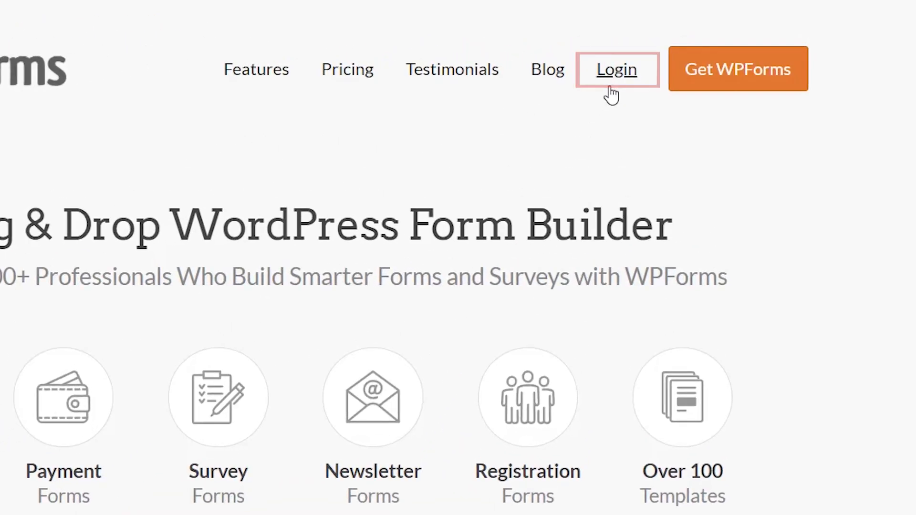
pyautogui.click(616, 68)
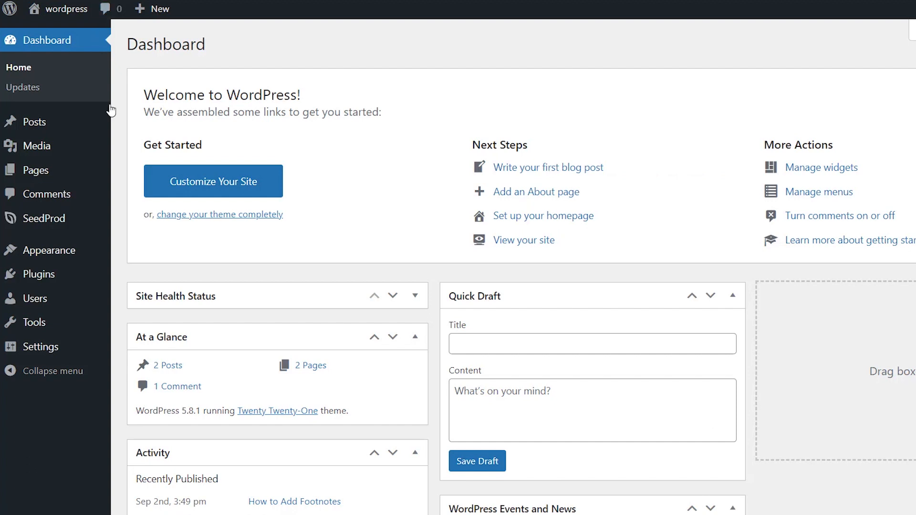
pyautogui.moveTo(41, 274)
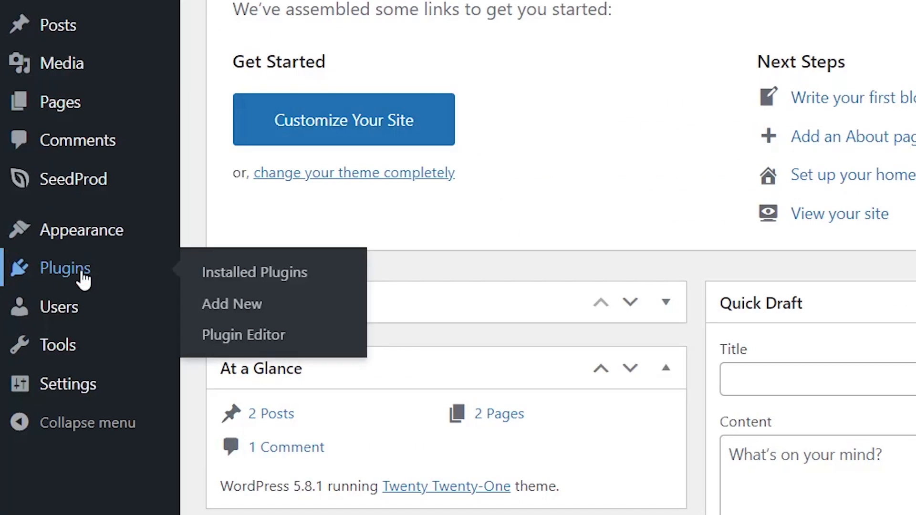
# - Upload wpforms.zip through Plugins > Add New and install the WPForms plugin
pyautogui.click(231, 304)
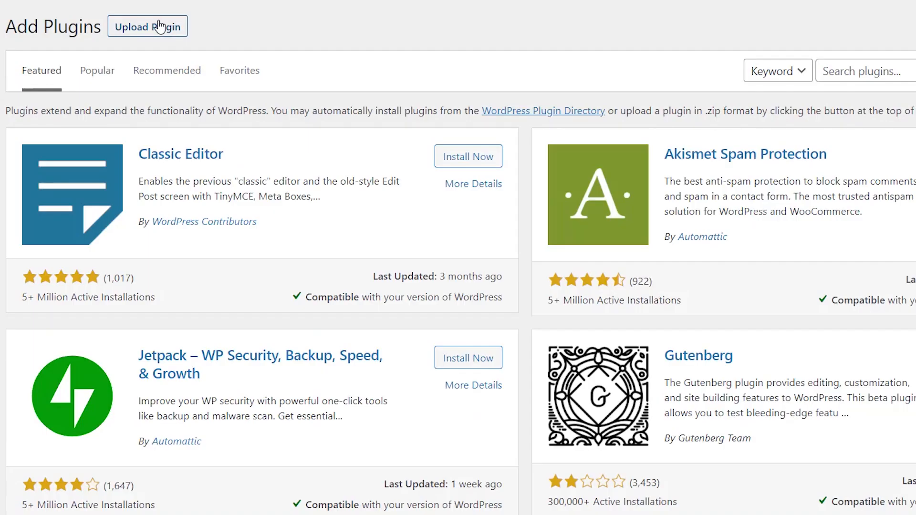
pyautogui.click(147, 25)
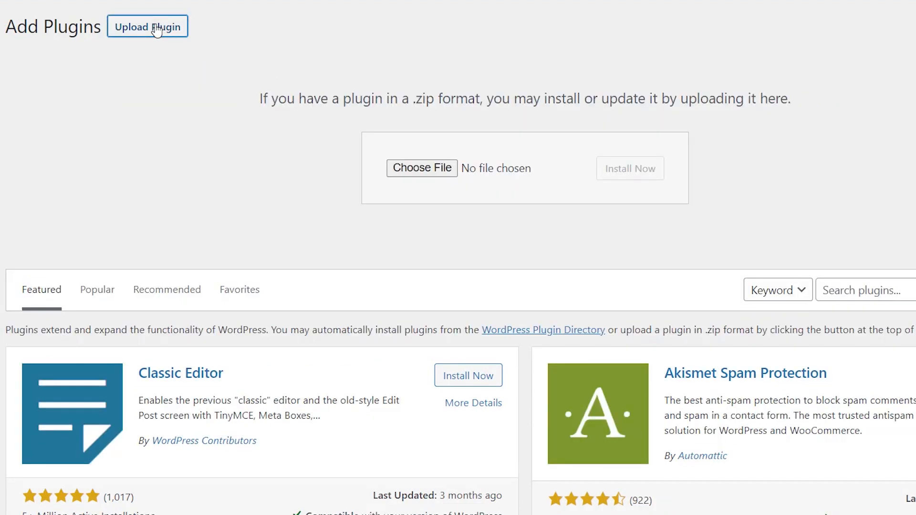
pyautogui.click(422, 168)
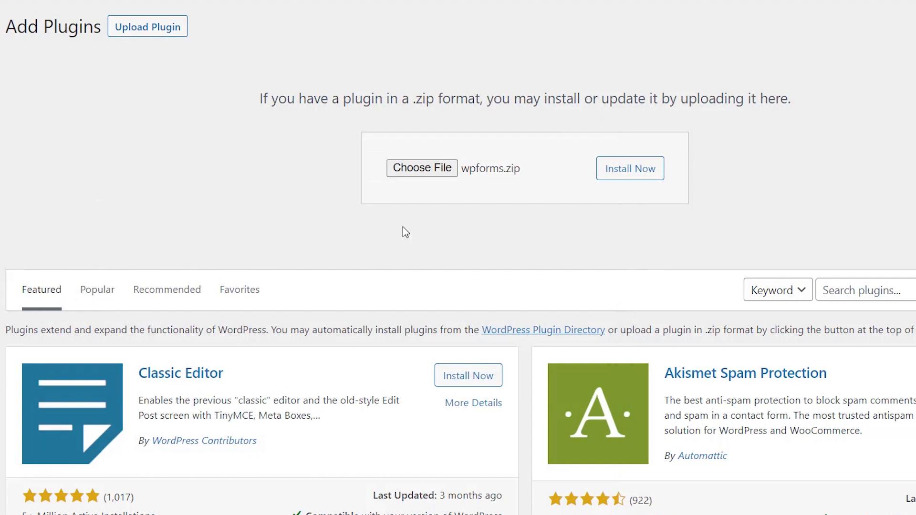
pyautogui.click(630, 169)
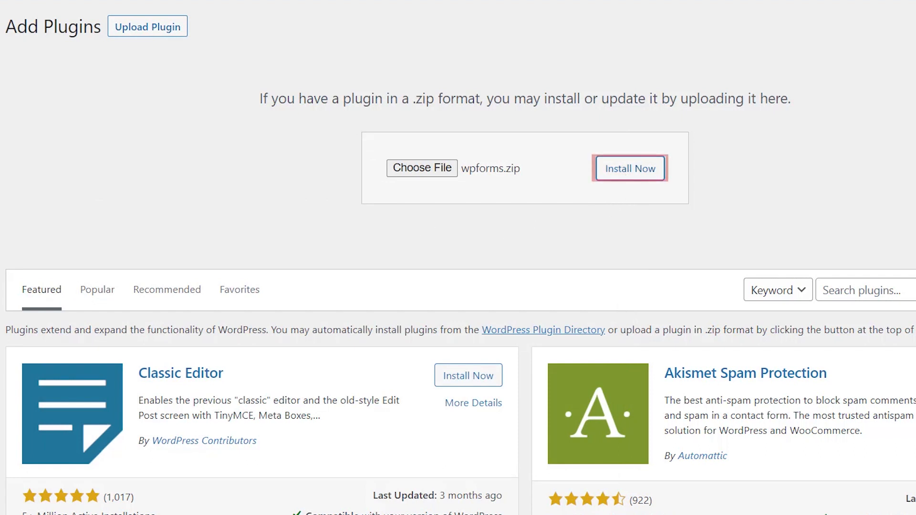
pyautogui.click(629, 168)
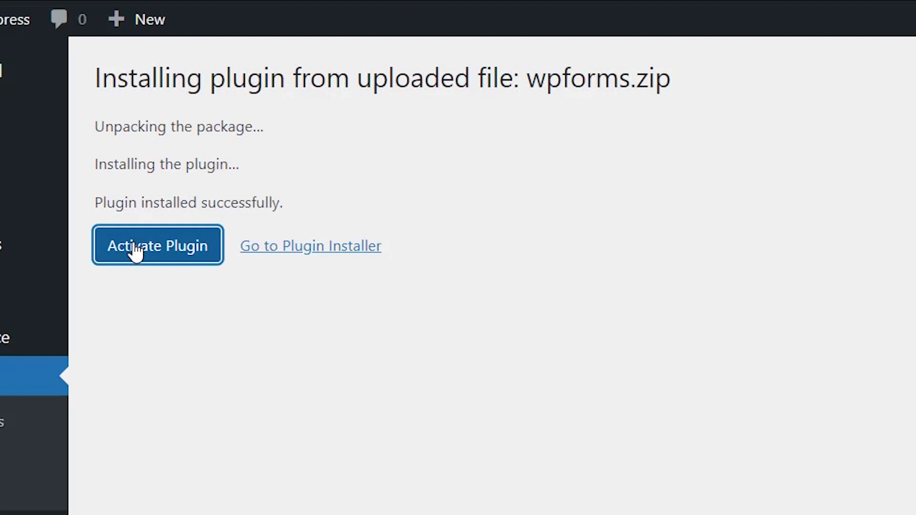
# - Activate WPForms and verify the license key in WPForms Settings
pyautogui.click(157, 246)
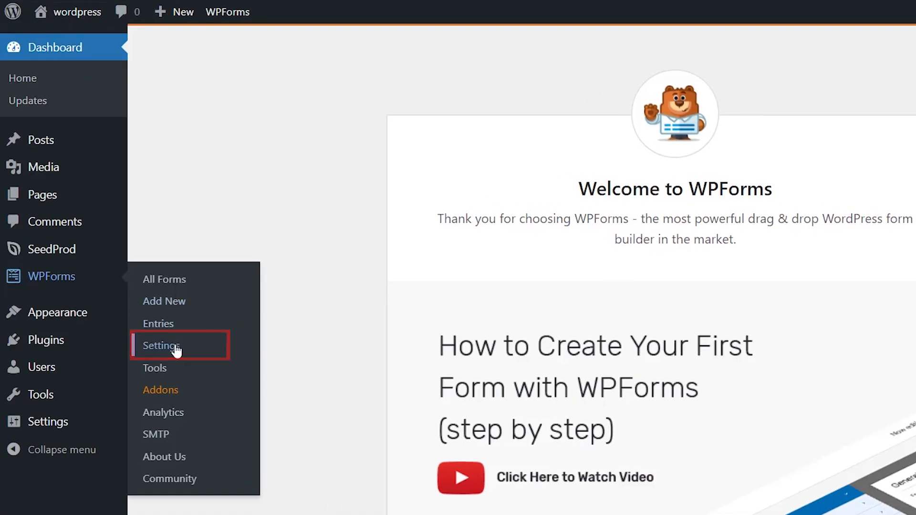
pyautogui.click(162, 345)
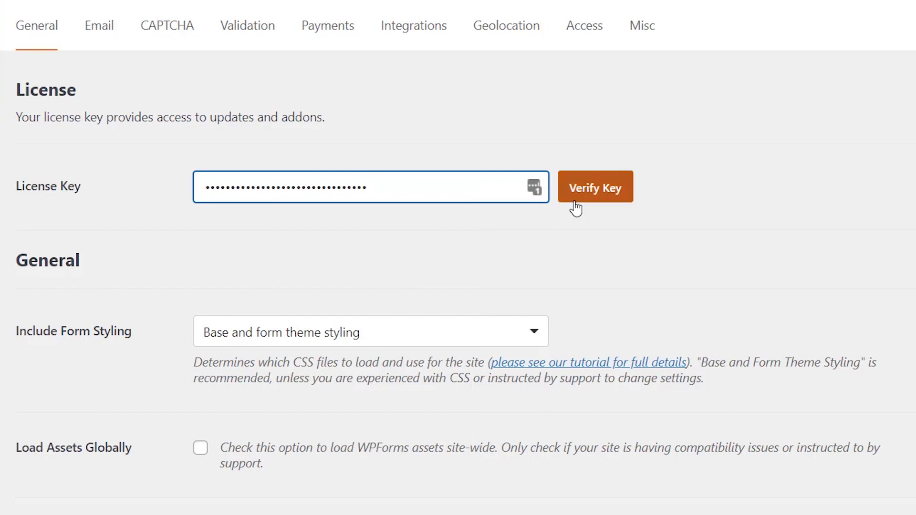
pyautogui.click(595, 186)
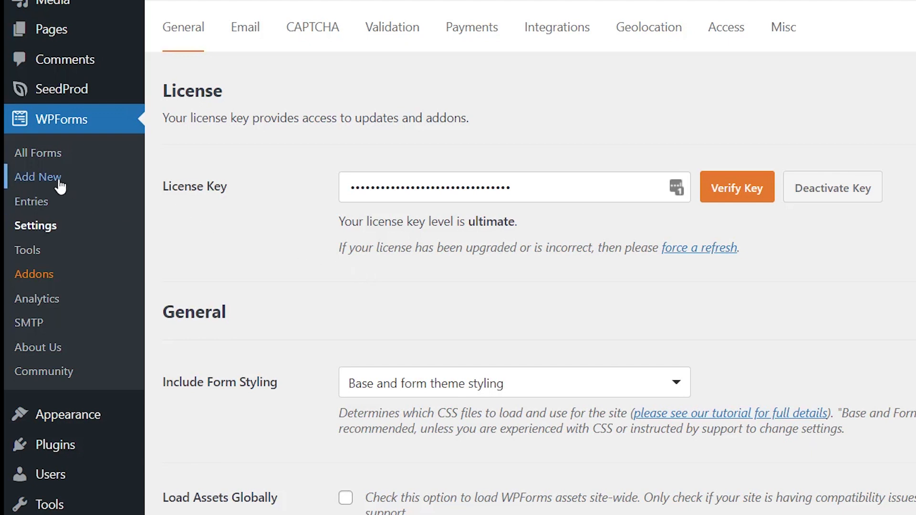
pyautogui.moveTo(61, 186)
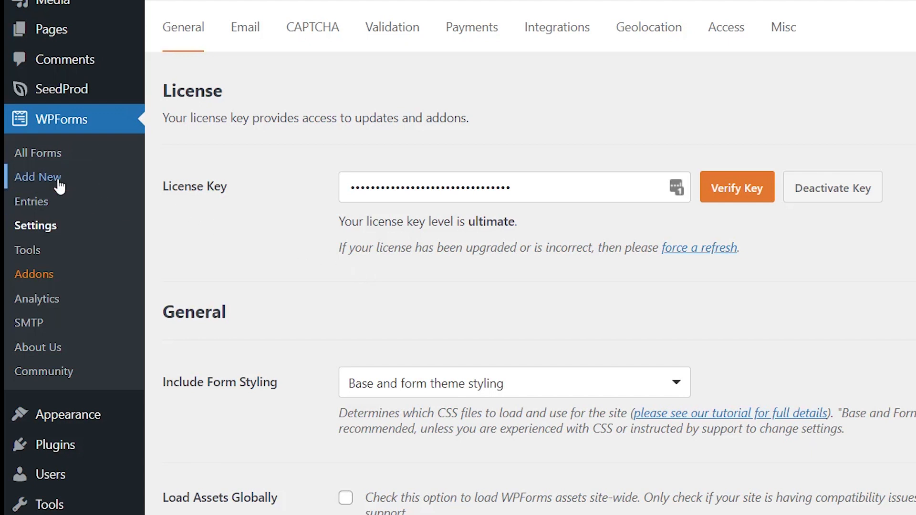
# - Create a new WPForms form from the Donation Form template
pyautogui.click(38, 178)
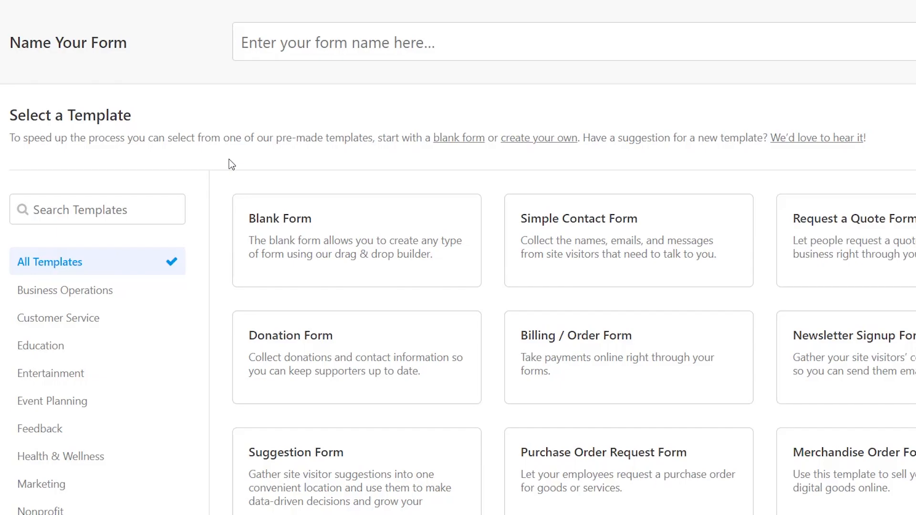
pyautogui.scroll(-3)
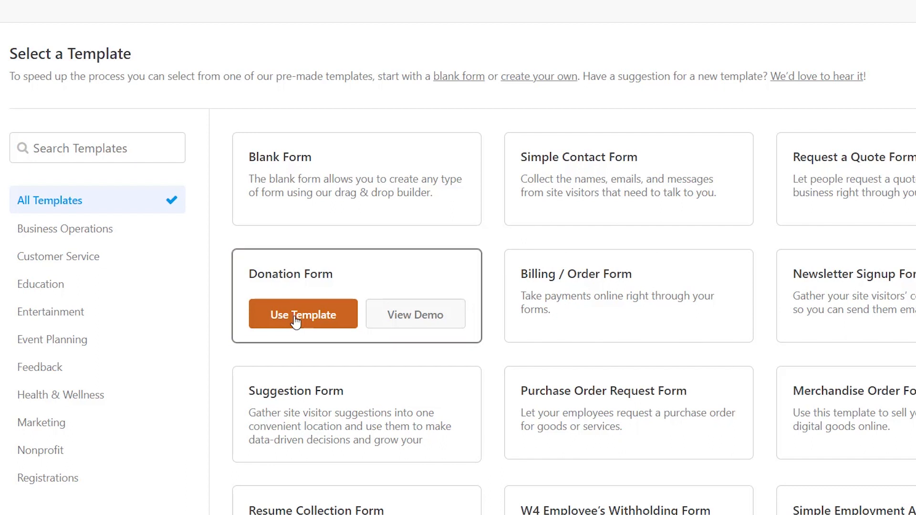
pyautogui.click(303, 314)
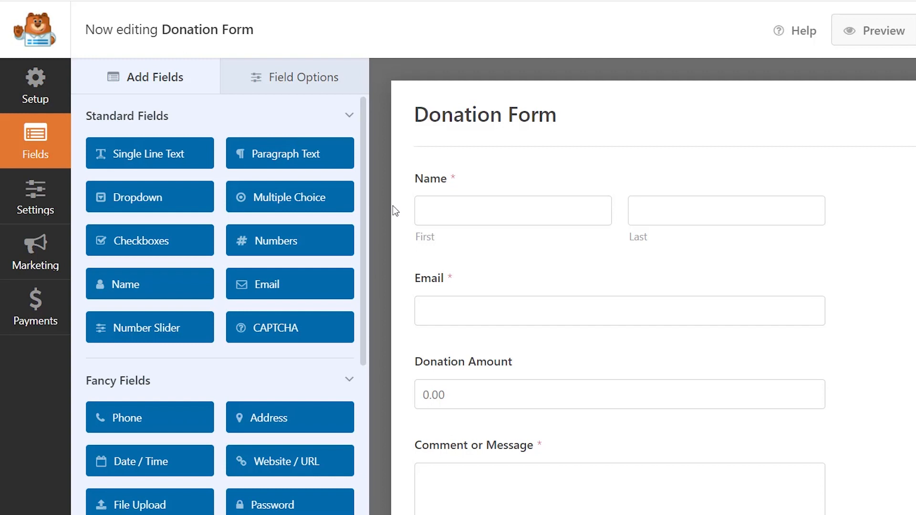
# - Scroll the Add Fields panel down to the Payment Fields section
pyautogui.scroll(-3)
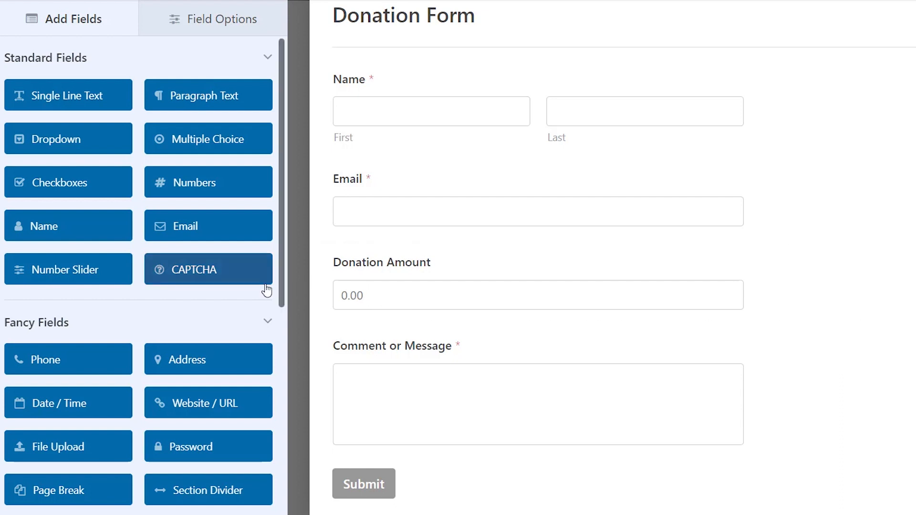
pyautogui.moveTo(259, 290)
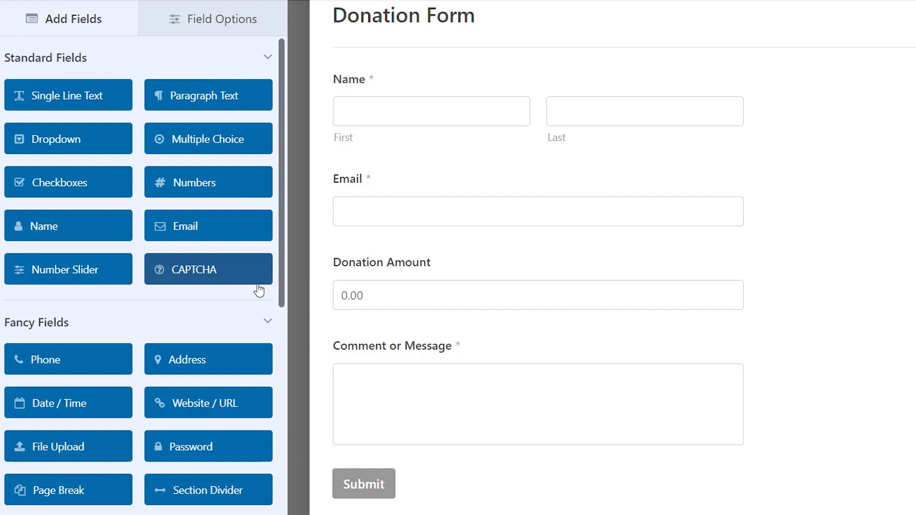
pyautogui.scroll(-3)
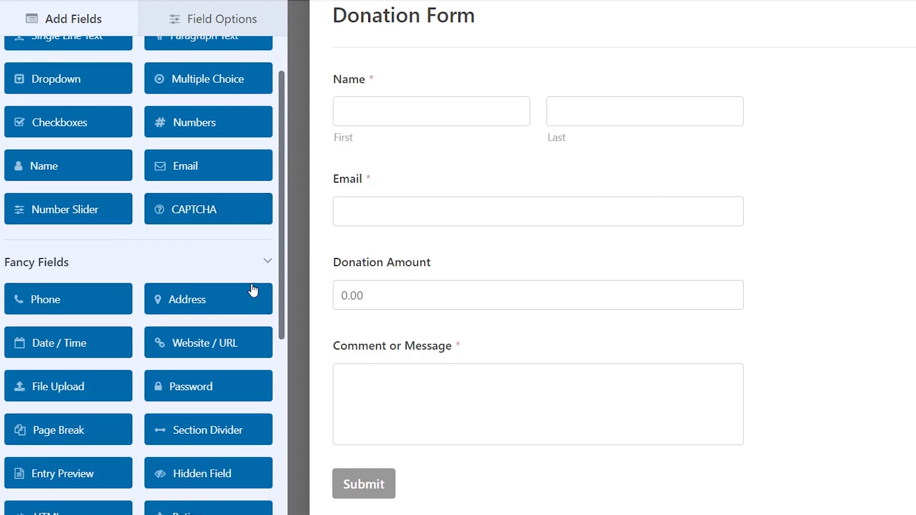
pyautogui.scroll(-3)
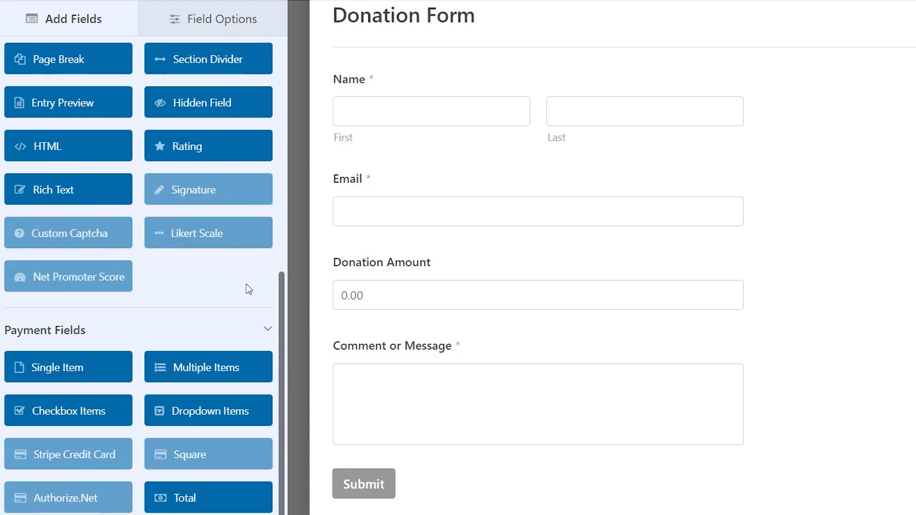
pyautogui.moveTo(234, 297)
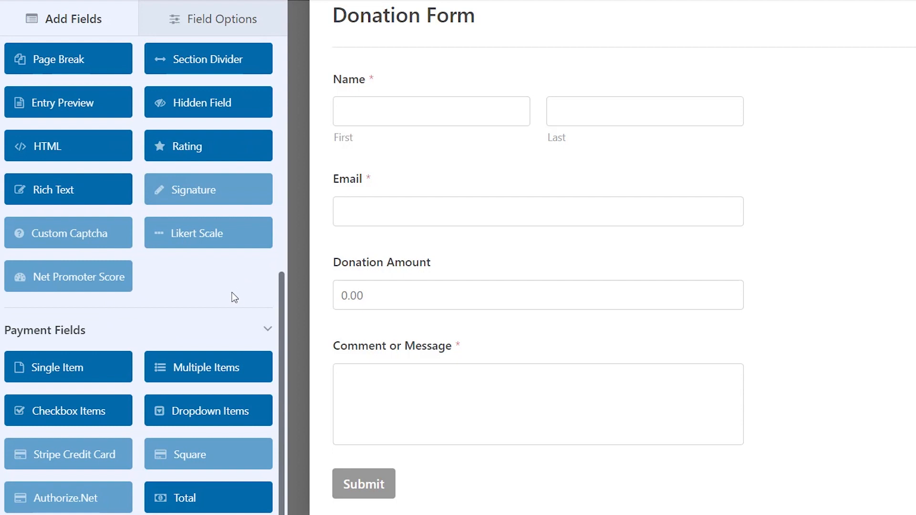
pyautogui.moveTo(207, 368)
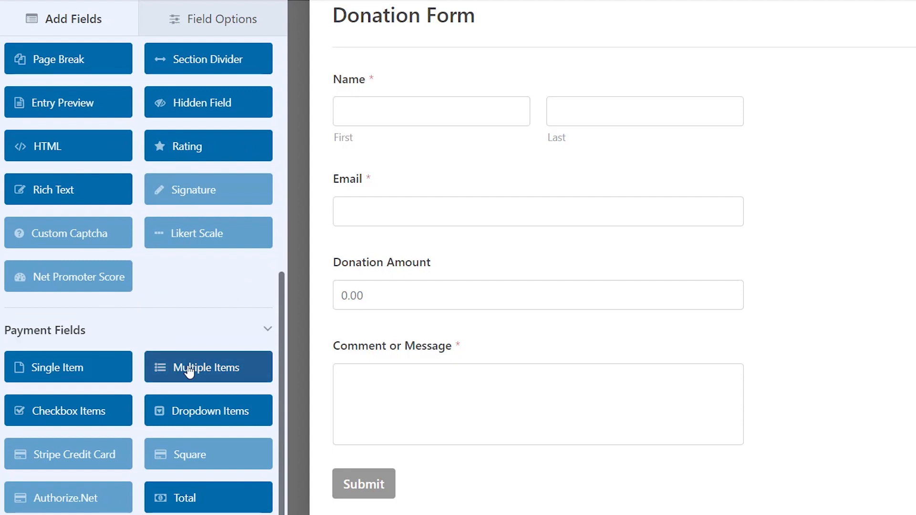
pyautogui.moveTo(300, 284)
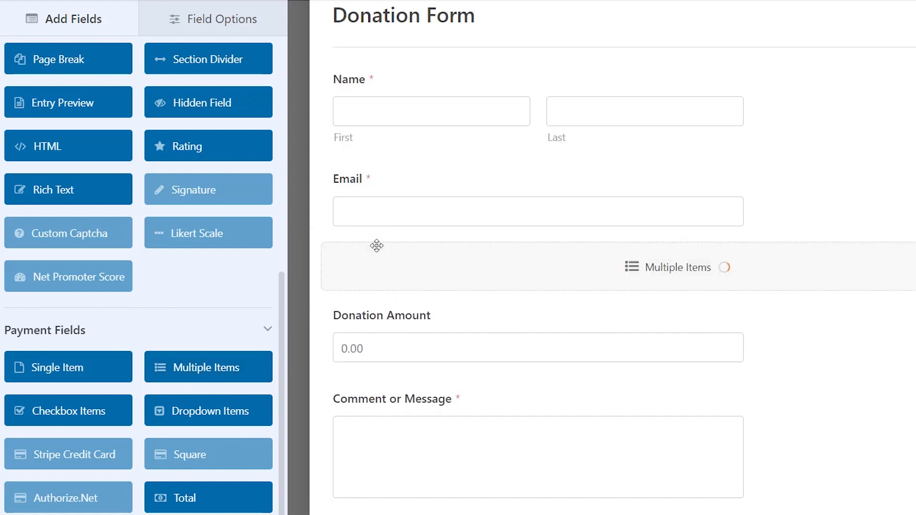
# - Label the Multiple Items field Donation Amount with choices $10, $25, $50 and Enter Amount
pyautogui.click(667, 267)
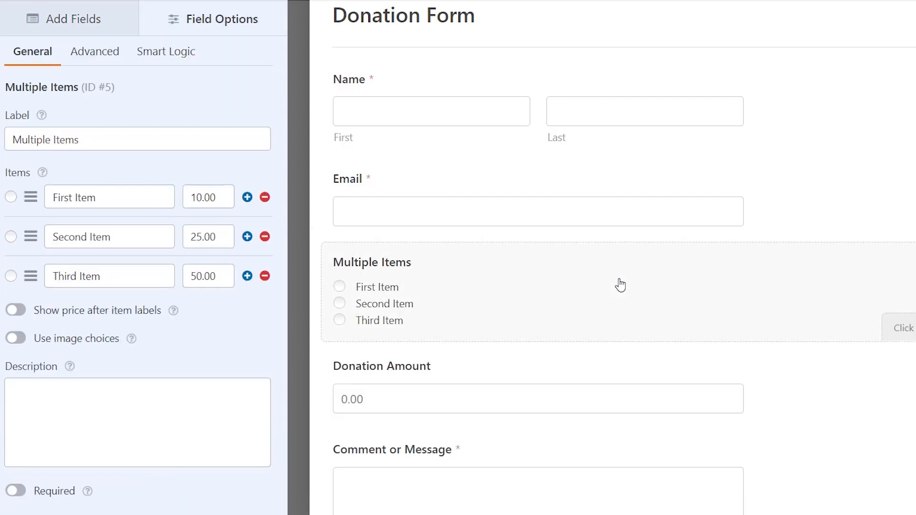
pyautogui.click(137, 139)
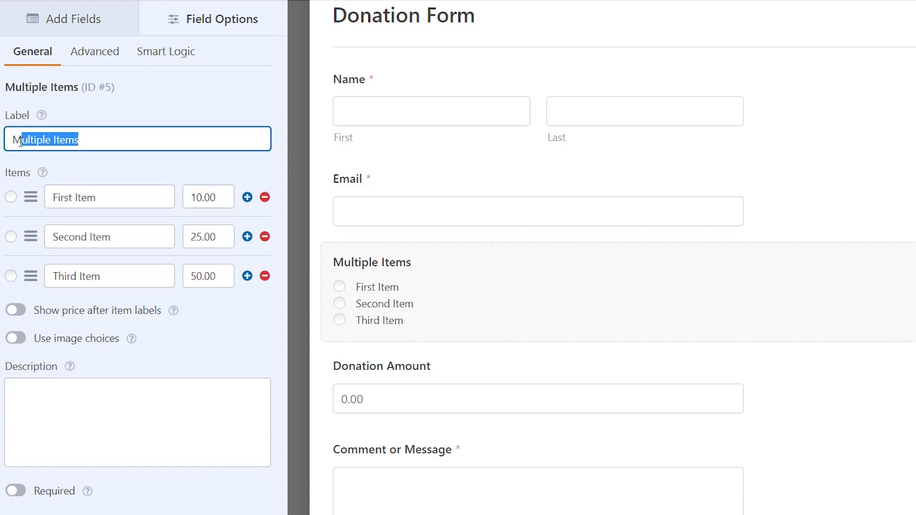
pyautogui.write('Donation Amount')
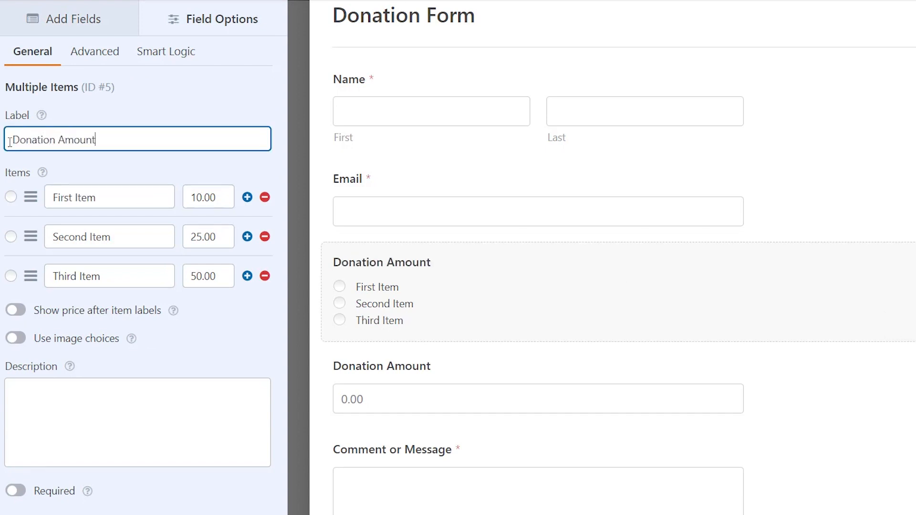
pyautogui.click(109, 237)
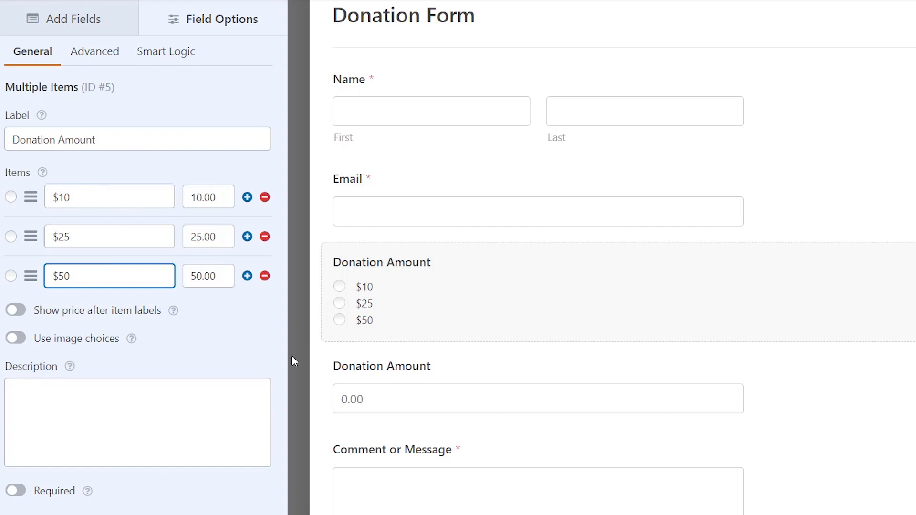
pyautogui.moveTo(244, 376)
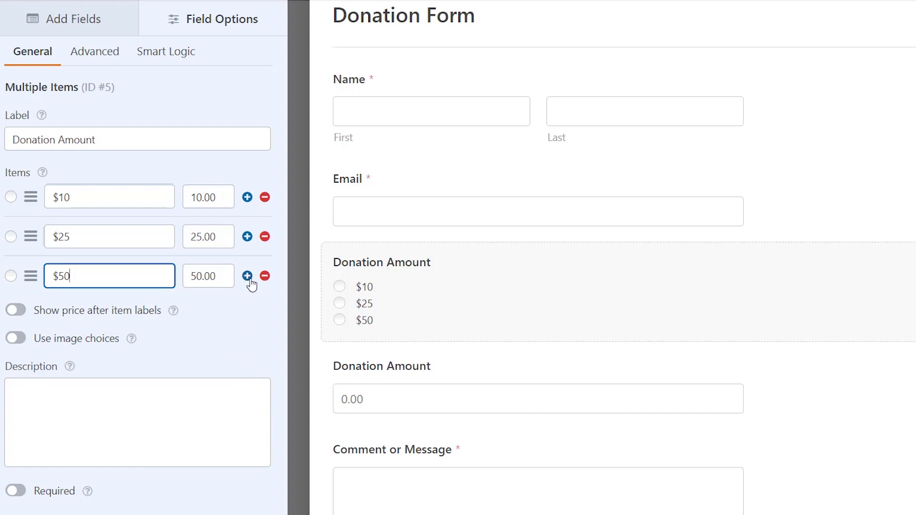
pyautogui.click(246, 277)
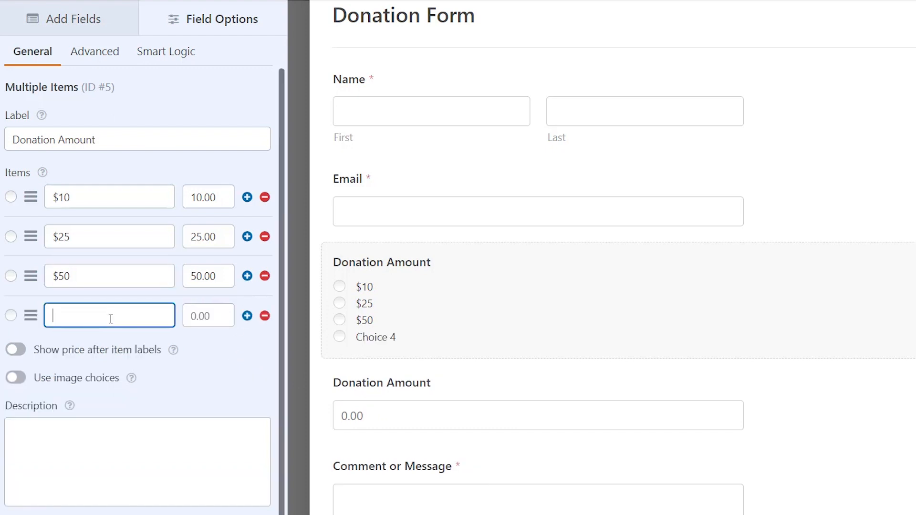
pyautogui.write('W')
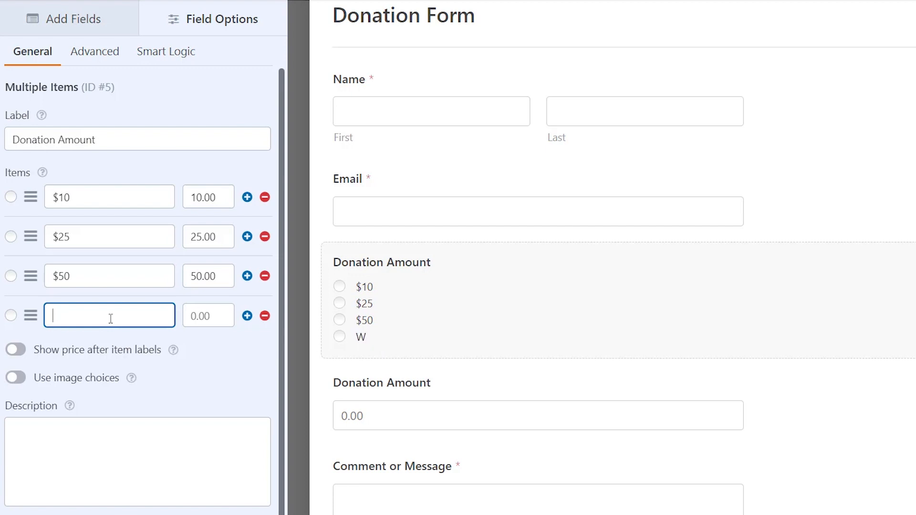
pyautogui.write('Enter')
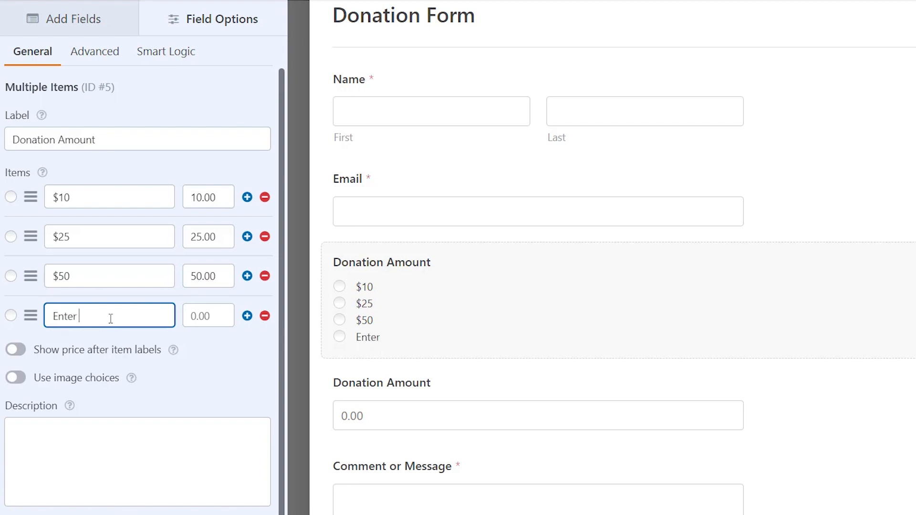
pyautogui.write('Amount')
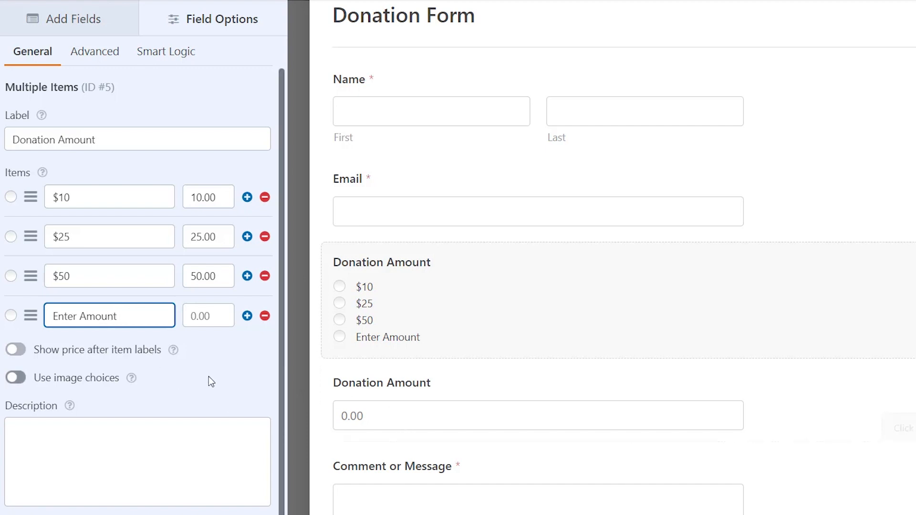
pyautogui.moveTo(462, 393)
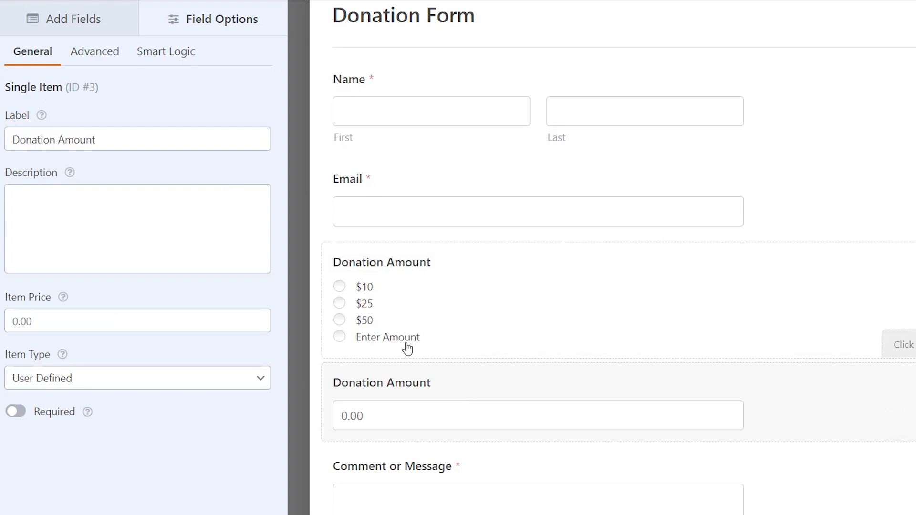
# - Enable conditional logic on the open-amount field, triggered by a Donation Amount choice
pyautogui.click(166, 51)
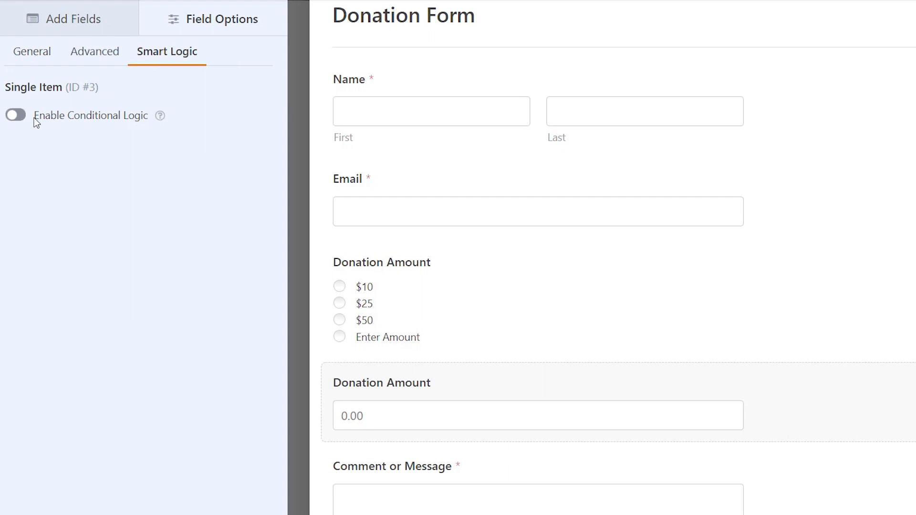
pyautogui.click(15, 115)
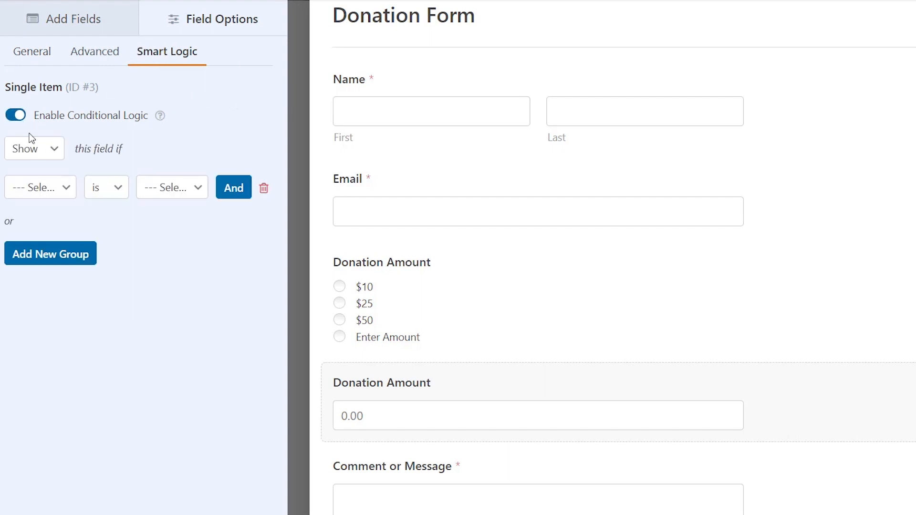
pyautogui.click(39, 187)
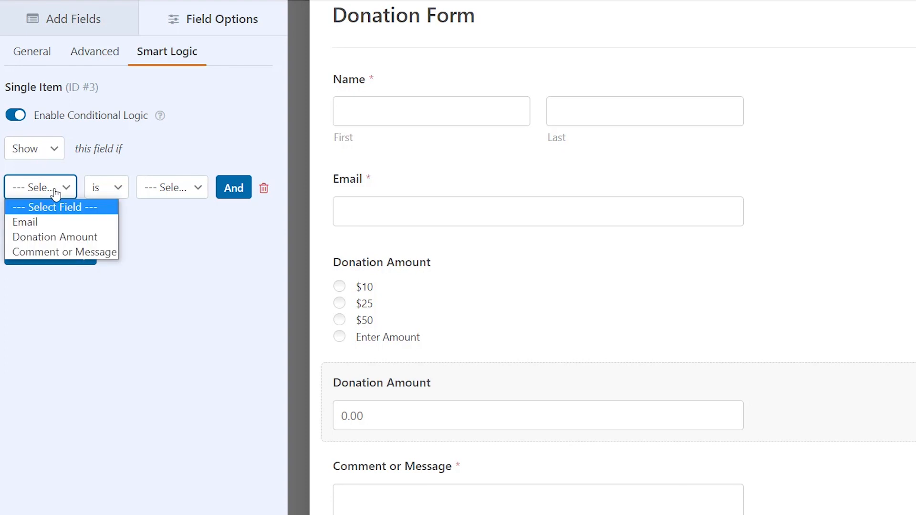
pyautogui.moveTo(62, 253)
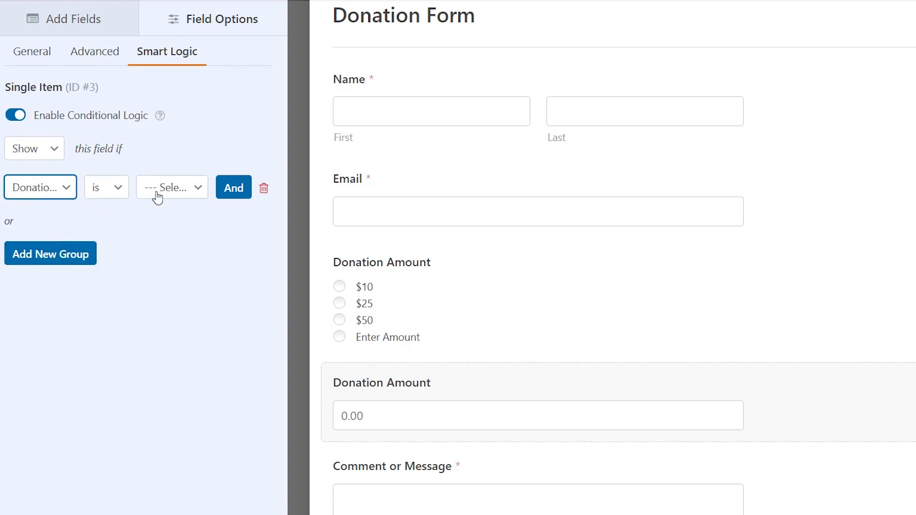
pyautogui.click(172, 188)
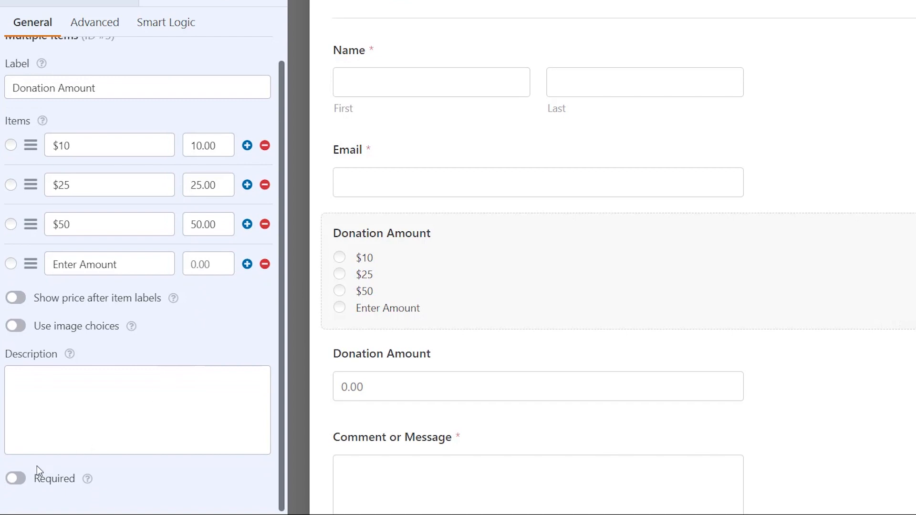
# - Toggle Required on for the Donation Amount Multiple Items field
pyautogui.click(15, 478)
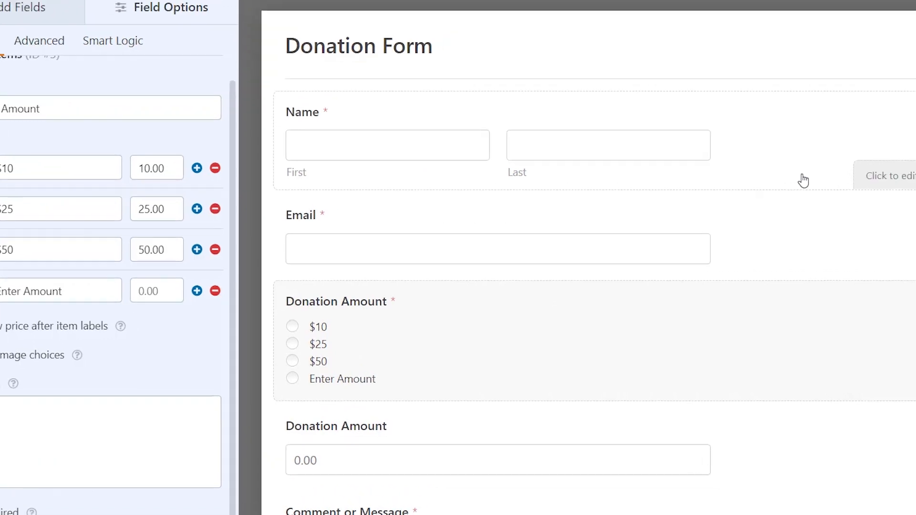
pyautogui.click(806, 36)
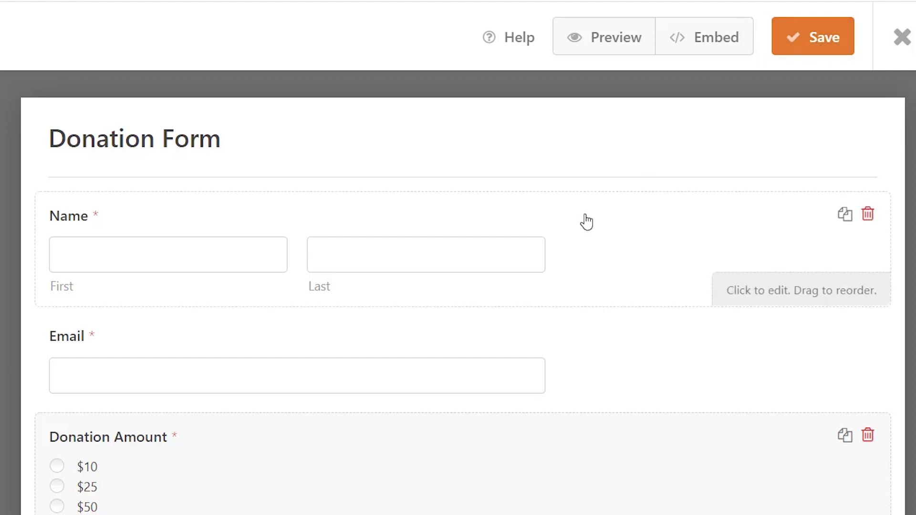
# - Show the Donation Form's Payments settings with Authorize.Net, PayPal Standard, Square and Stripe
pyautogui.click(108, 437)
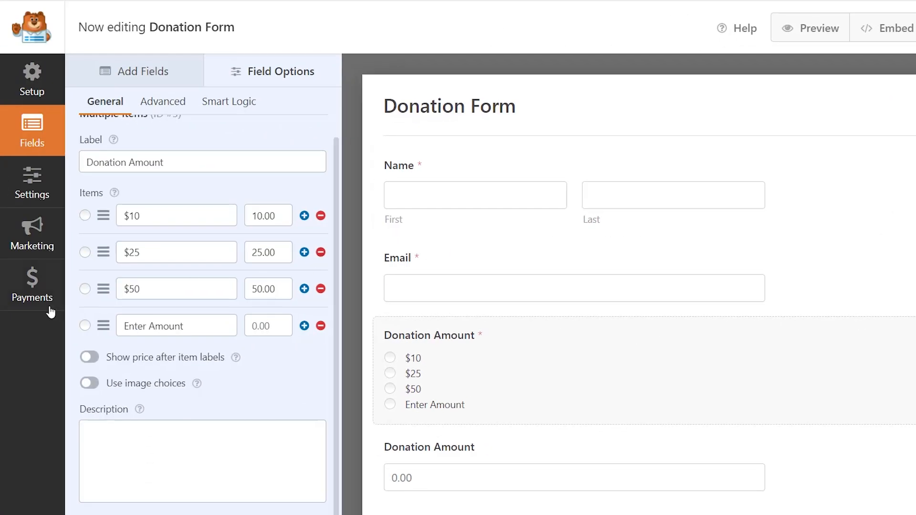
pyautogui.click(32, 286)
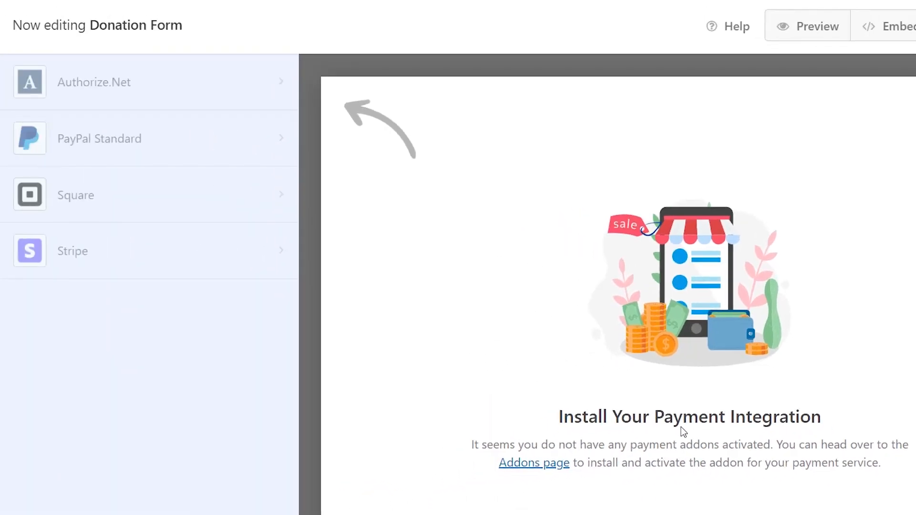
pyautogui.moveTo(142, 240)
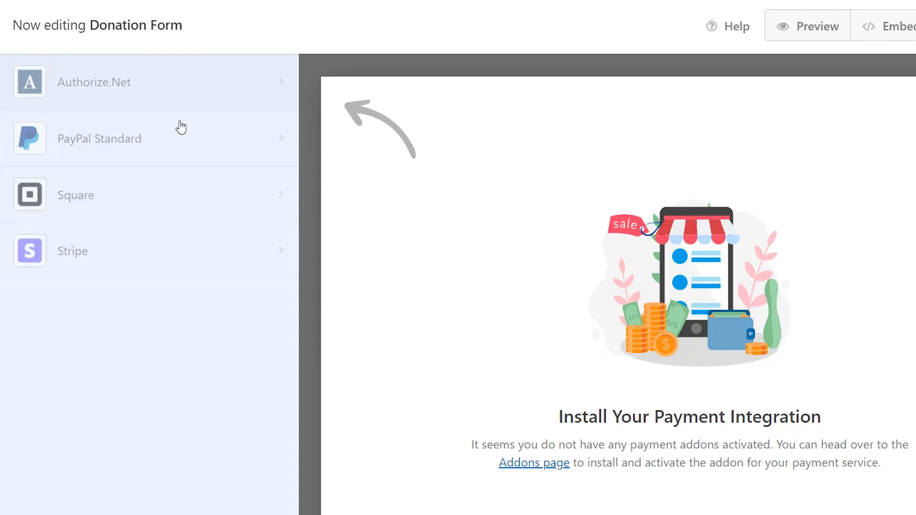
pyautogui.moveTo(179, 153)
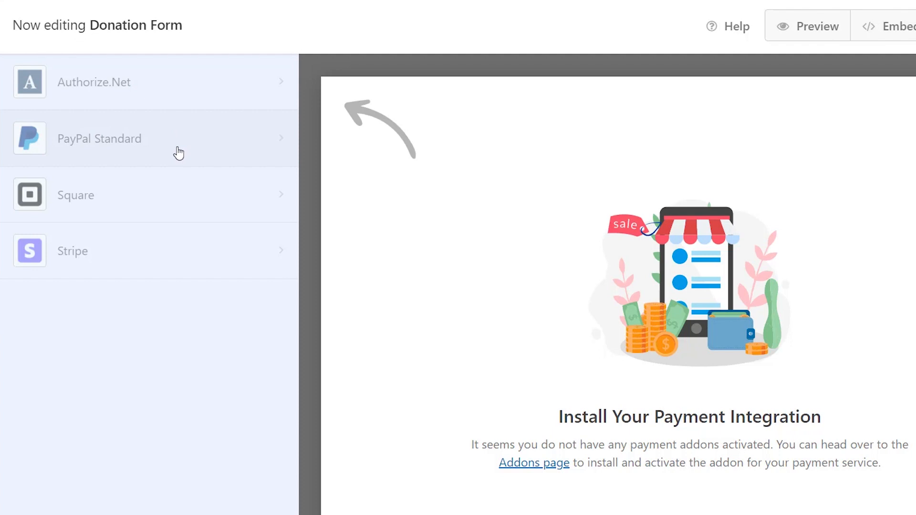
pyautogui.moveTo(533, 462)
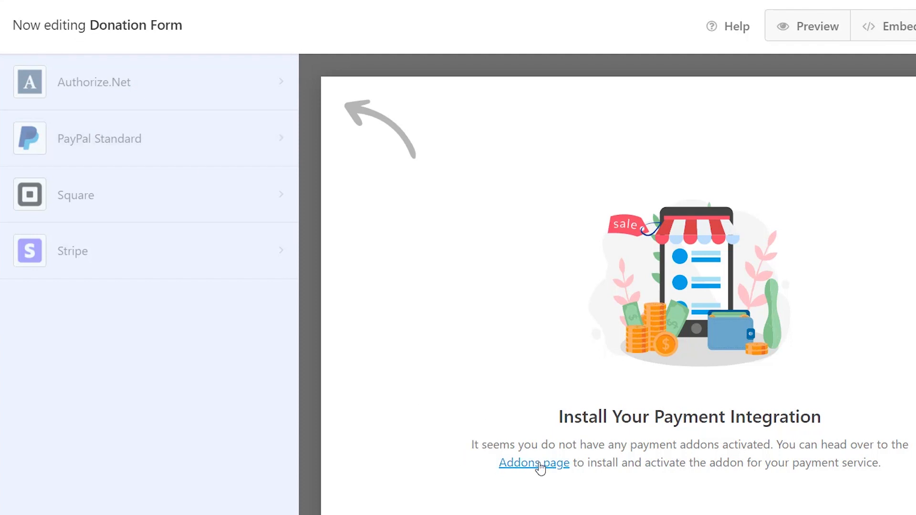
# - Install the PayPal Standard addon from the WPForms Addons list
pyautogui.click(533, 463)
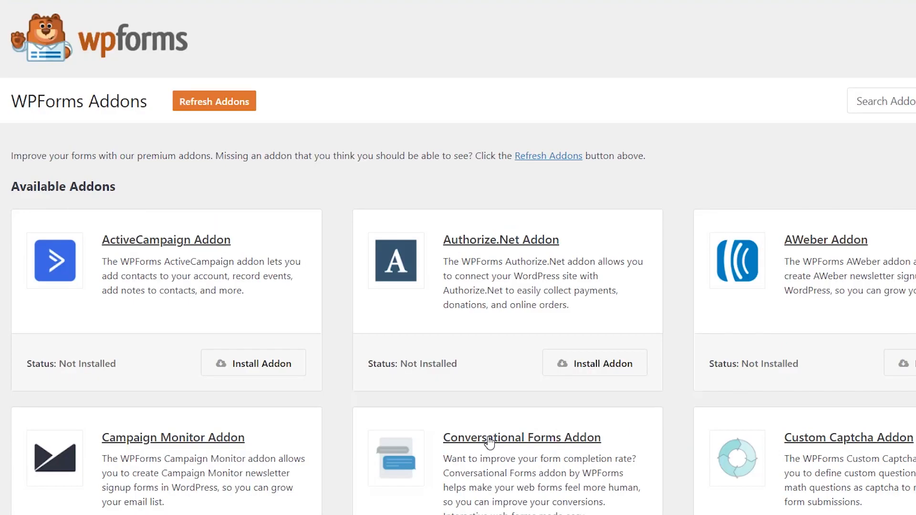
pyautogui.scroll(-3)
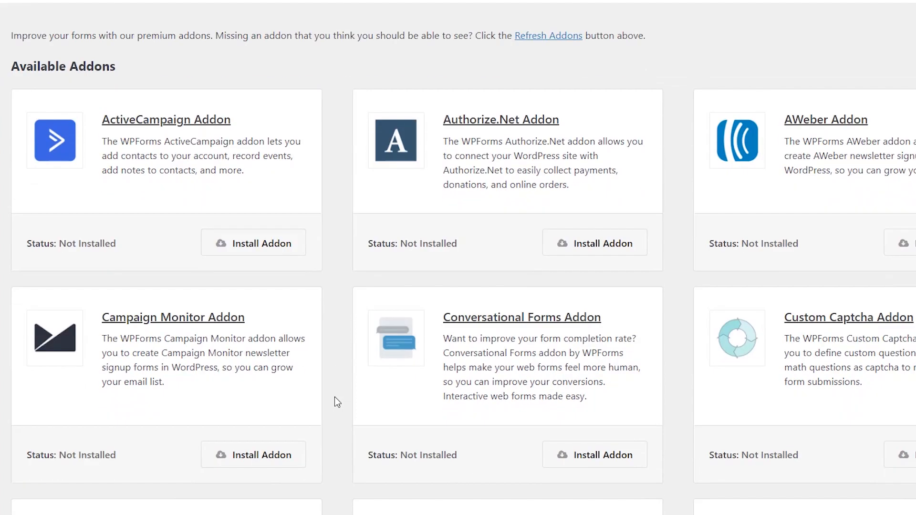
pyautogui.scroll(-3)
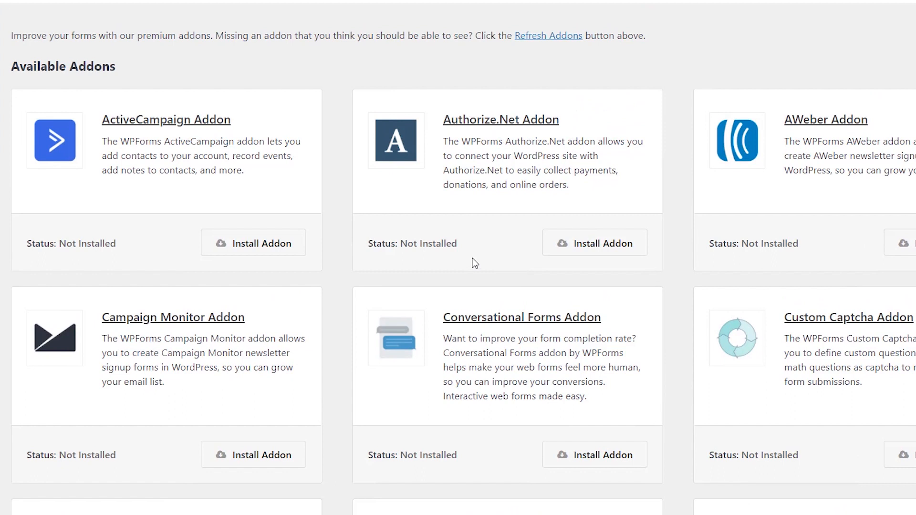
pyautogui.scroll(-3)
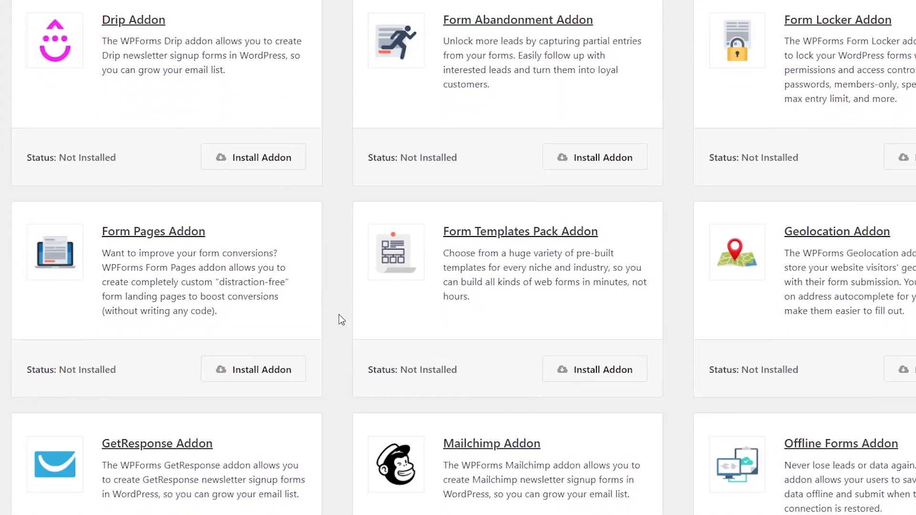
pyautogui.scroll(-3)
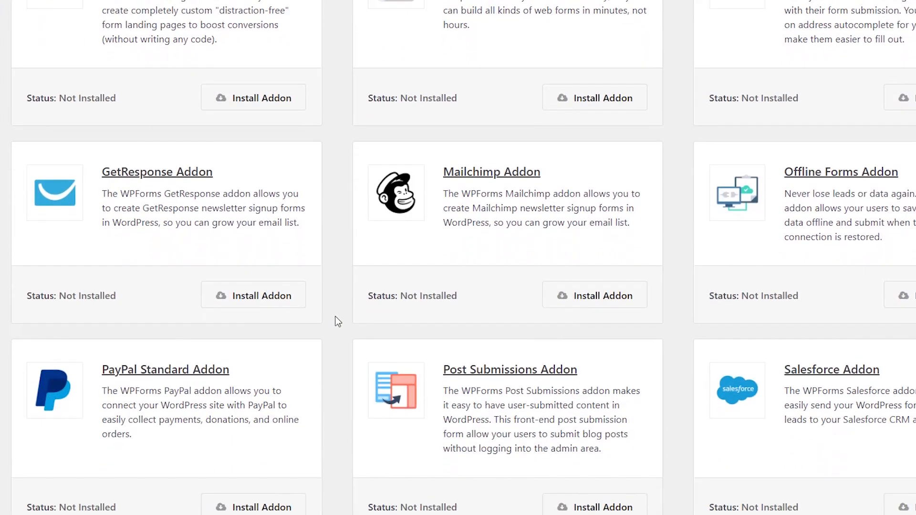
pyautogui.scroll(-3)
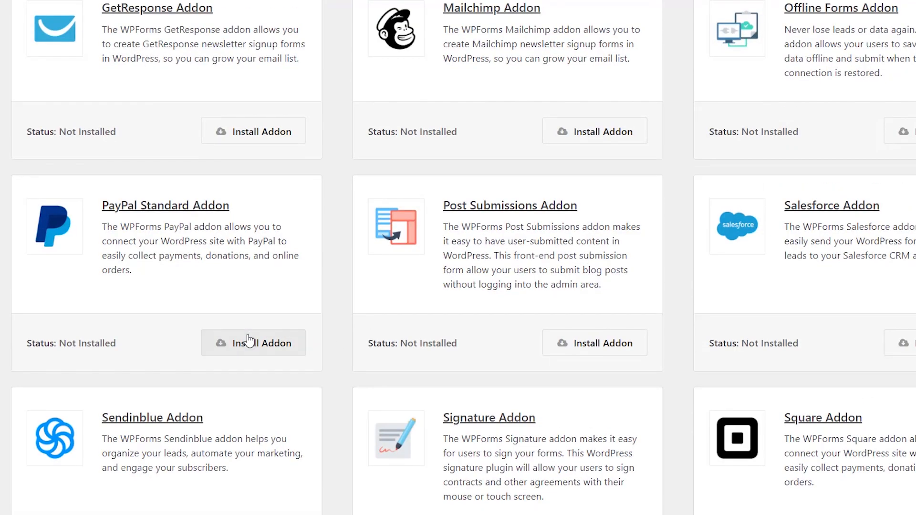
pyautogui.click(253, 343)
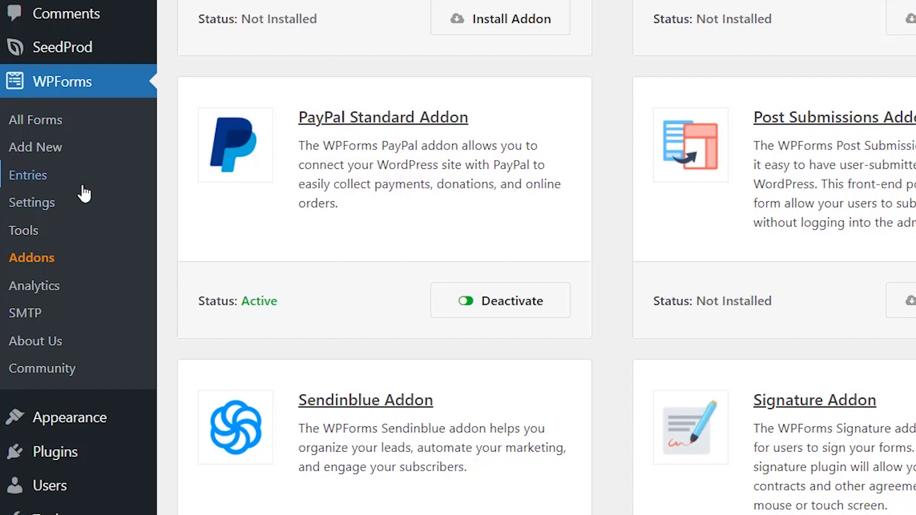
# - Open the Donation Form from All Forms and show its PayPal Standard payment settings
pyautogui.click(35, 120)
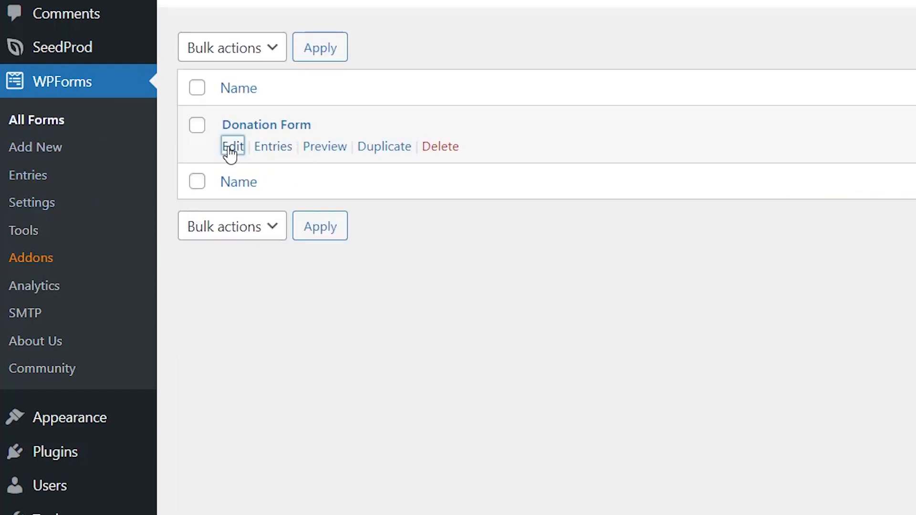
pyautogui.click(232, 146)
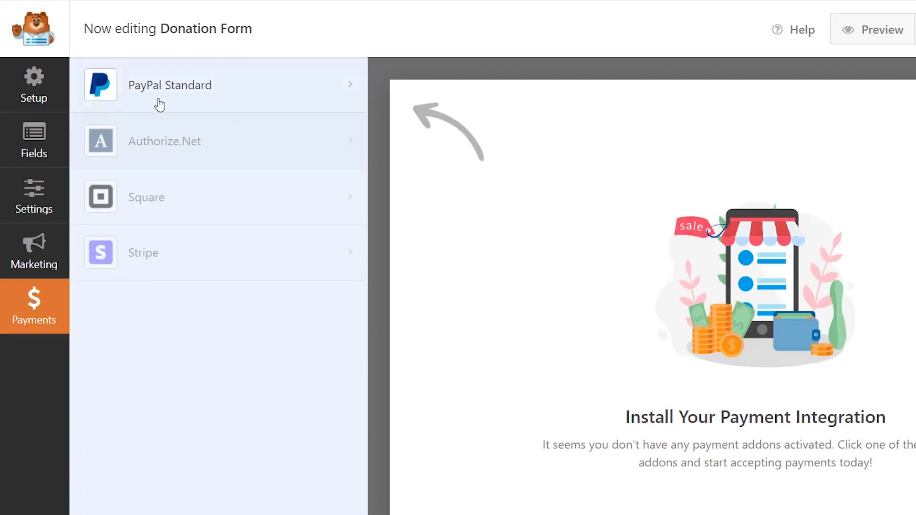
pyautogui.click(170, 85)
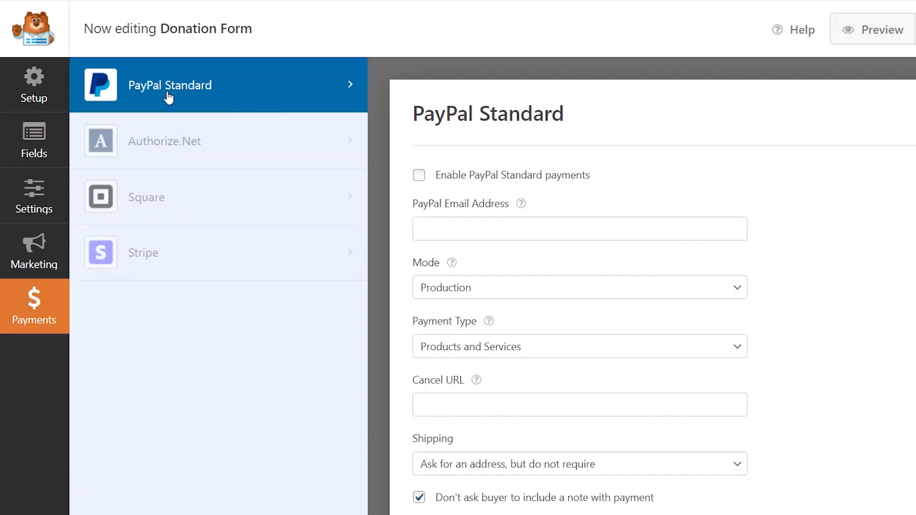
pyautogui.click(419, 176)
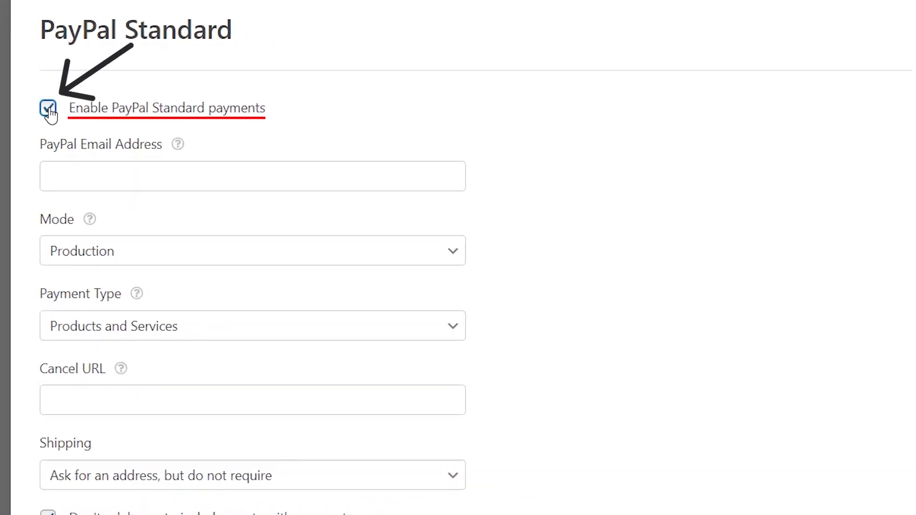
pyautogui.click(252, 176)
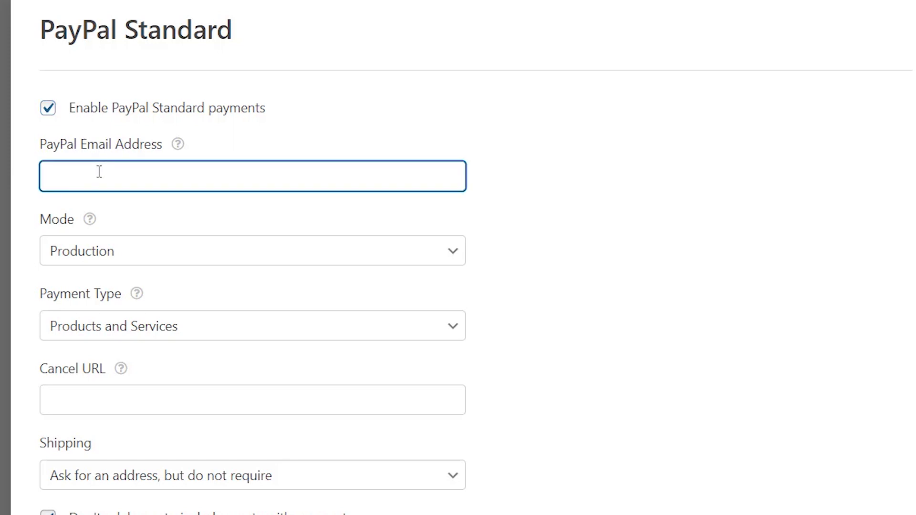
pyautogui.write('wpbeginner@example.com')
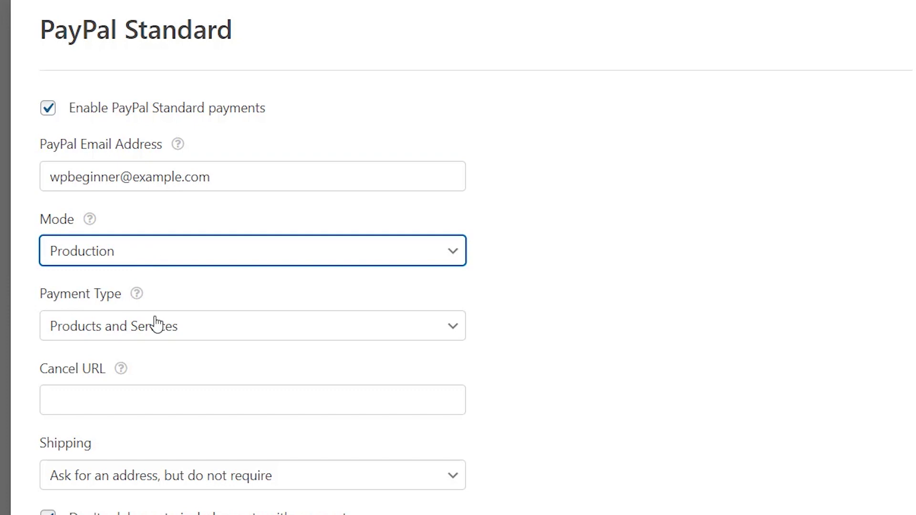
pyautogui.click(253, 326)
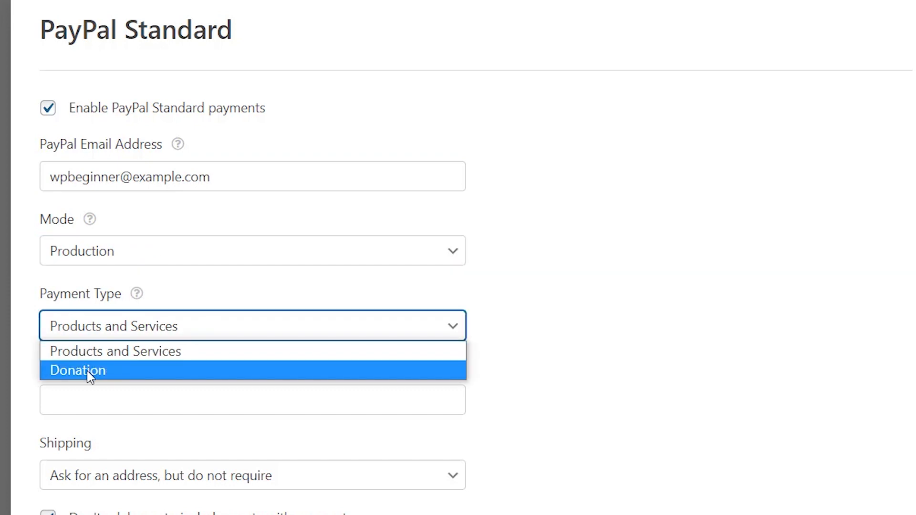
pyautogui.click(78, 370)
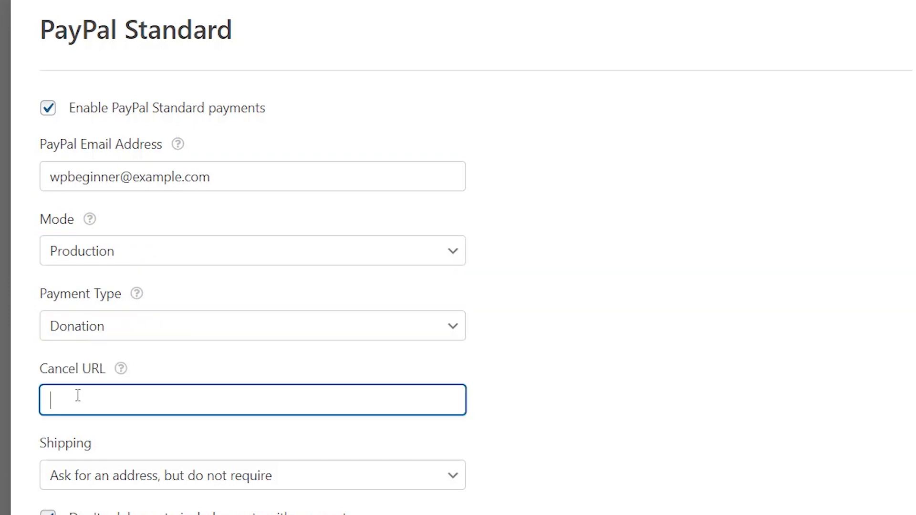
pyautogui.moveTo(121, 369)
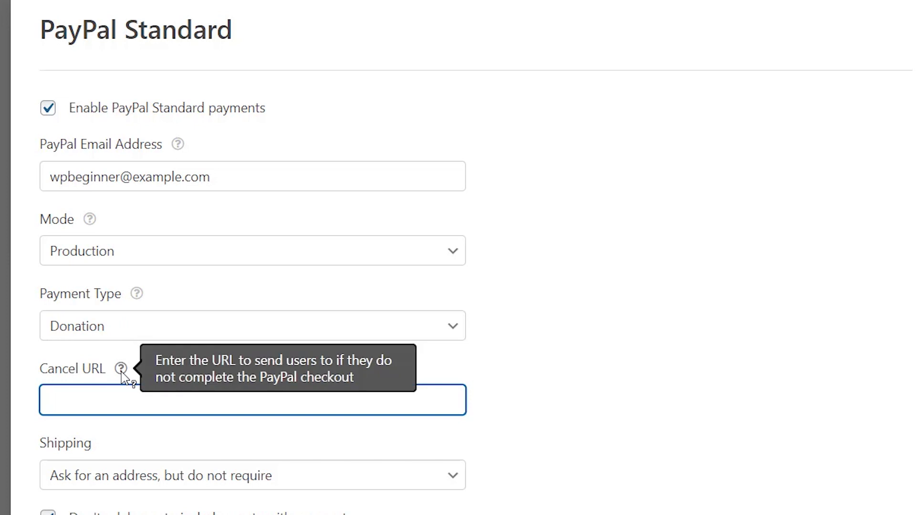
pyautogui.write('h')
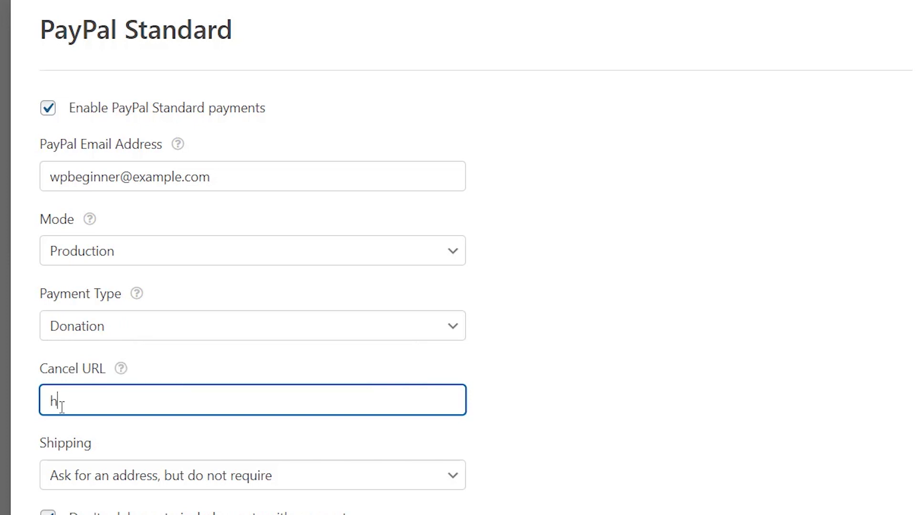
pyautogui.write('ttps://')
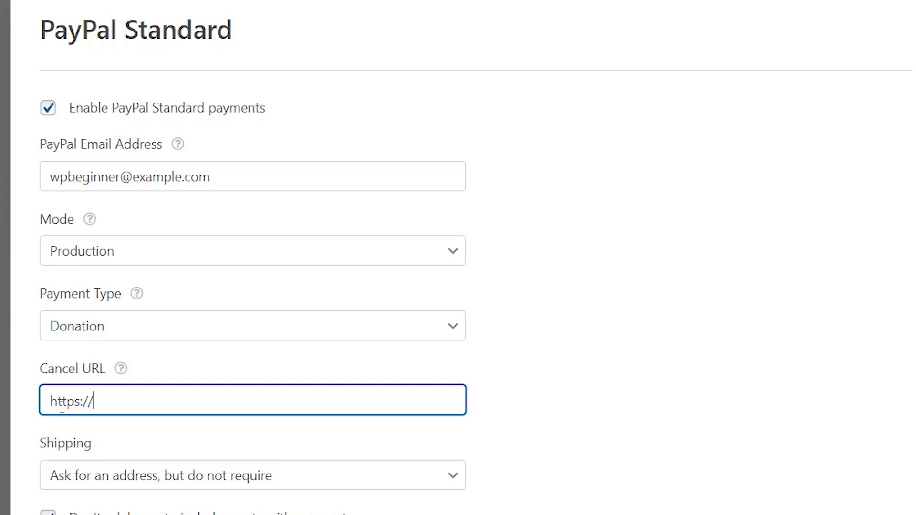
pyautogui.write('ournonprofit.org/what-we-believe')
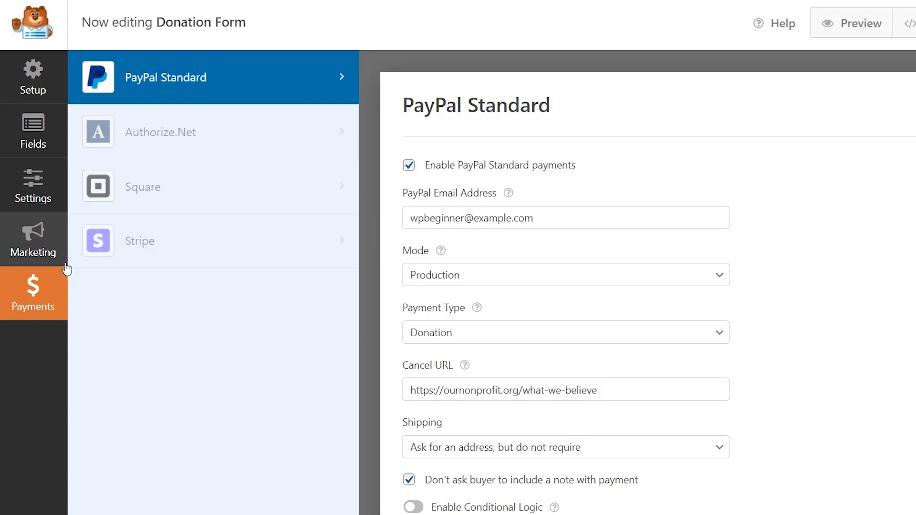
pyautogui.click(33, 185)
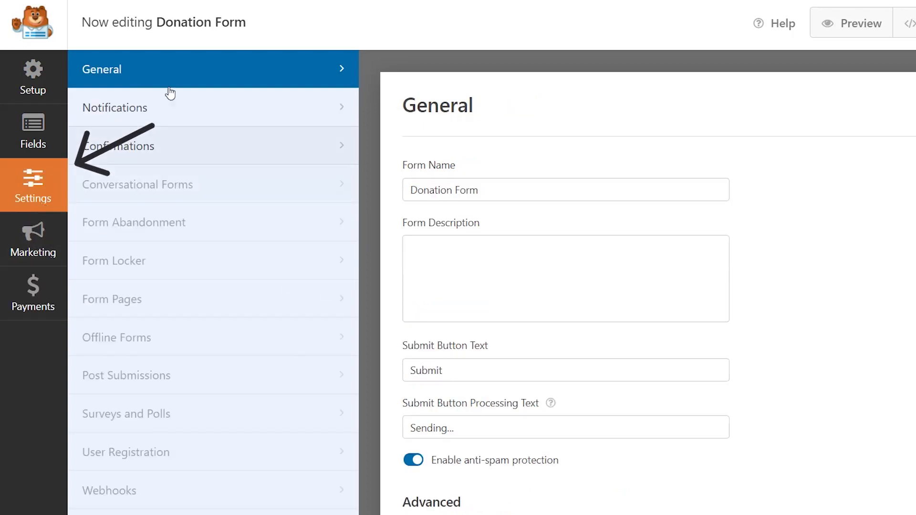
pyautogui.click(114, 108)
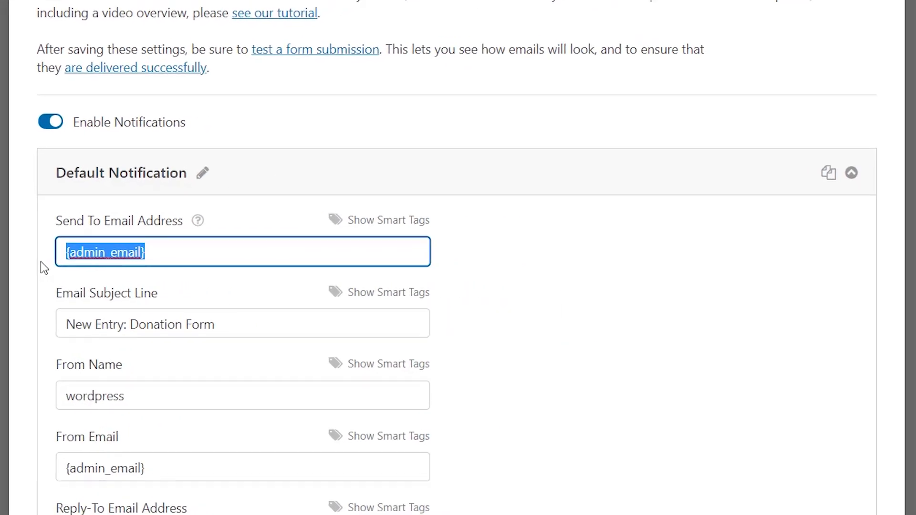
pyautogui.write('donate_admin@exa')
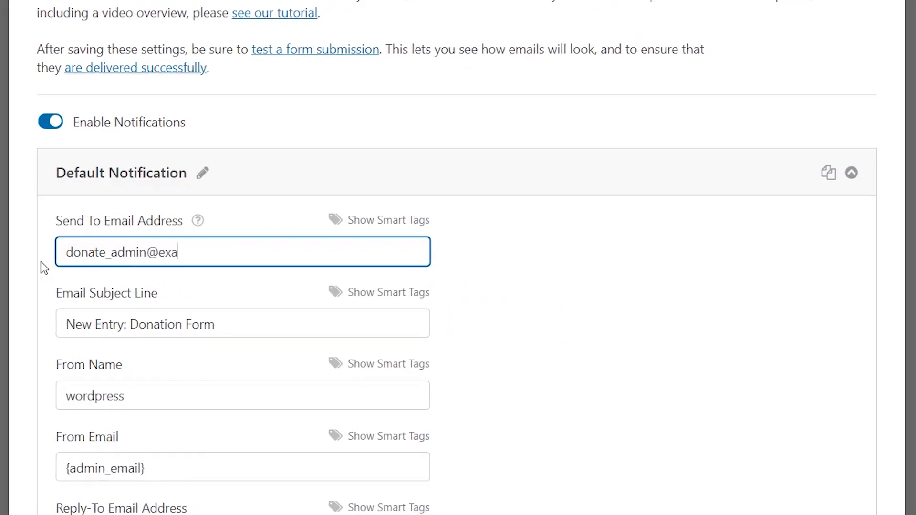
pyautogui.write('mple.com')
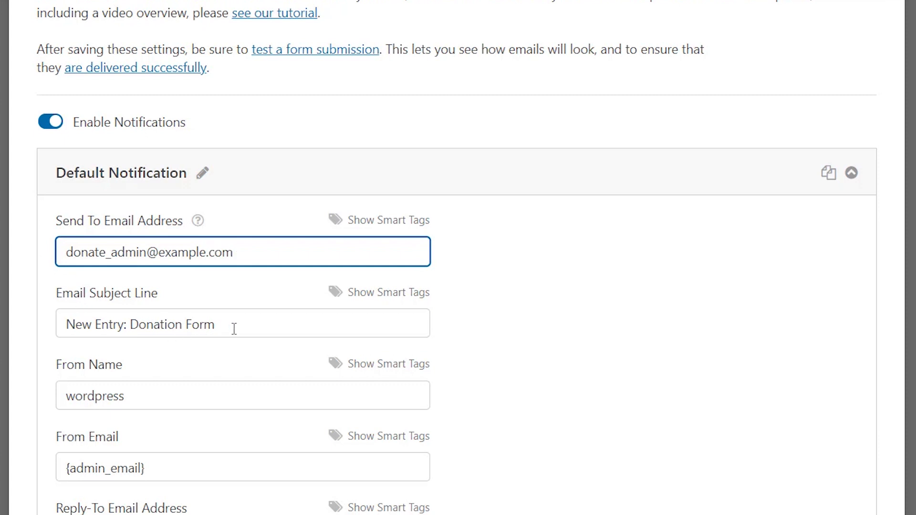
# - Change the notification subject to 'Donation Form:' followed by the name field smart tag
pyautogui.doubleClick(97, 324)
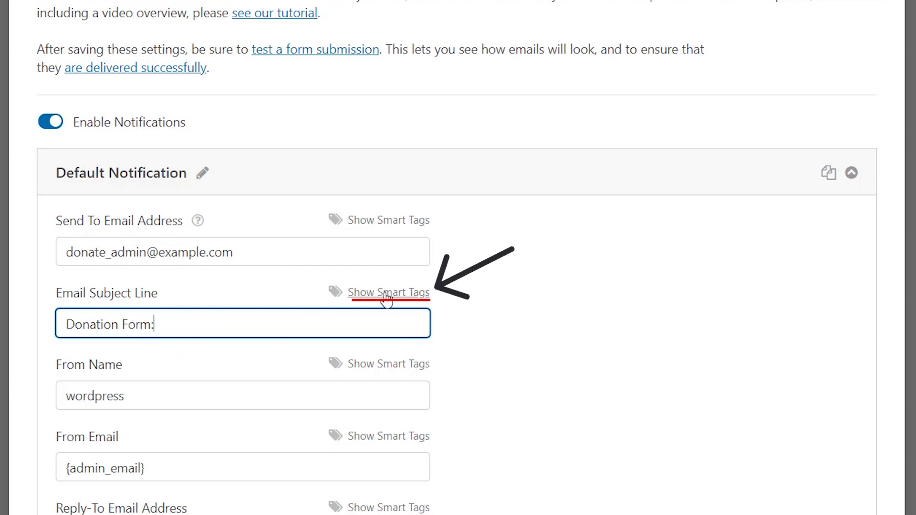
pyautogui.click(388, 293)
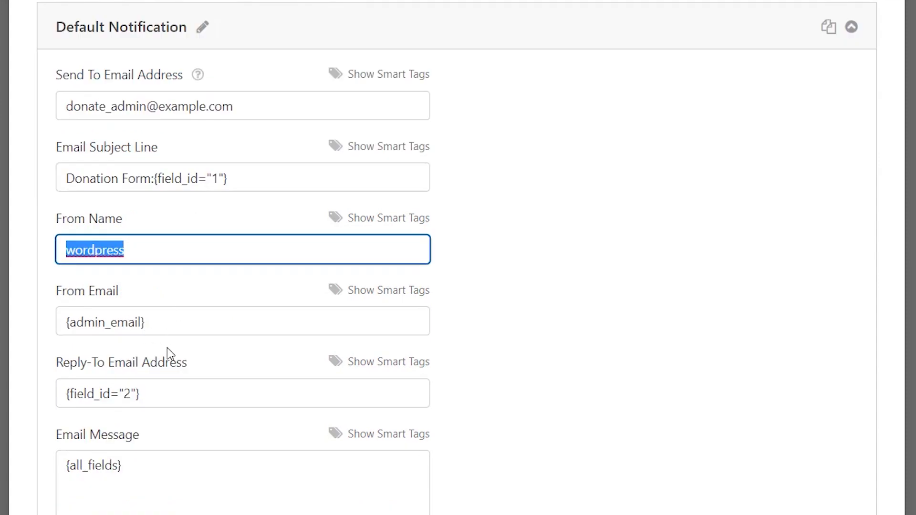
pyautogui.scroll(-3)
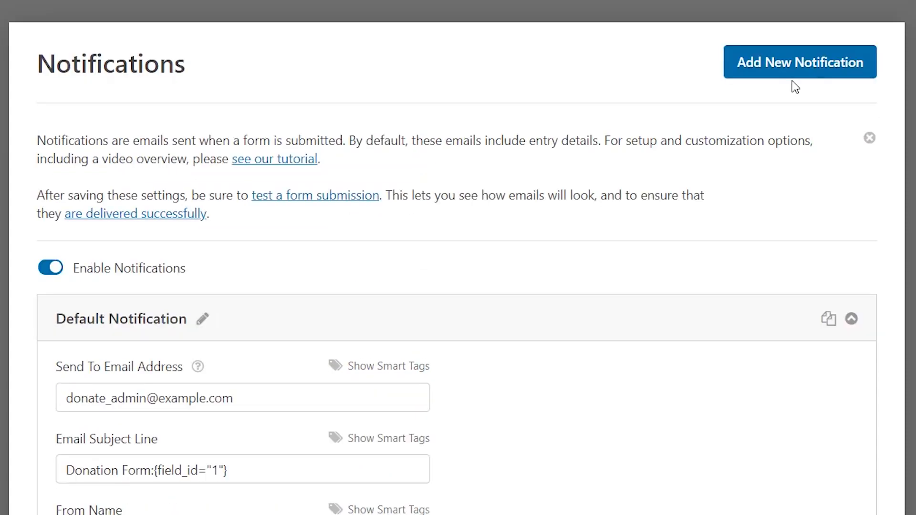
# - Add a 'Donor Email' notification thanking the donor and listing their submitted information
pyautogui.click(800, 62)
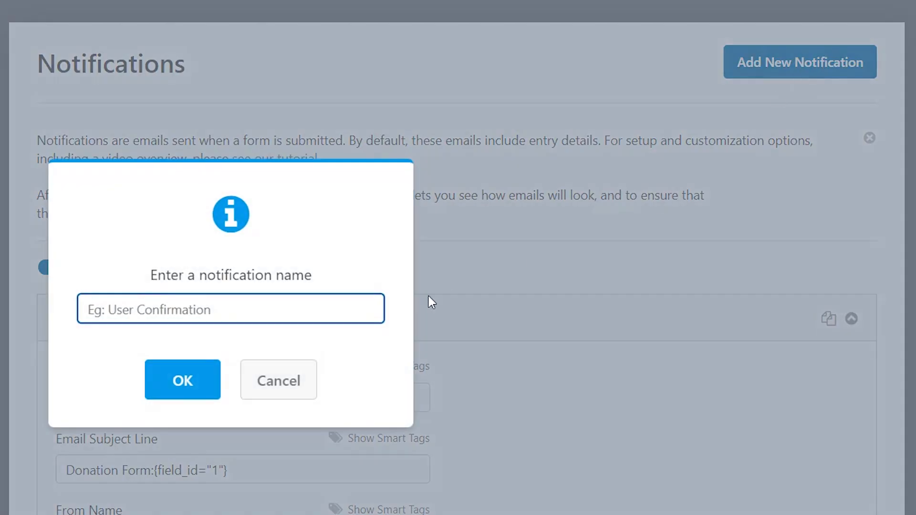
pyautogui.moveTo(307, 314)
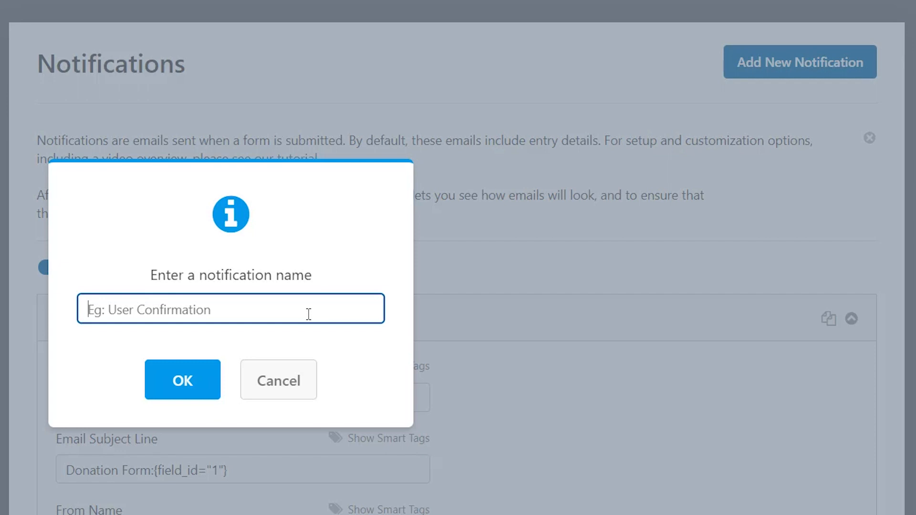
pyautogui.write('Donor Email')
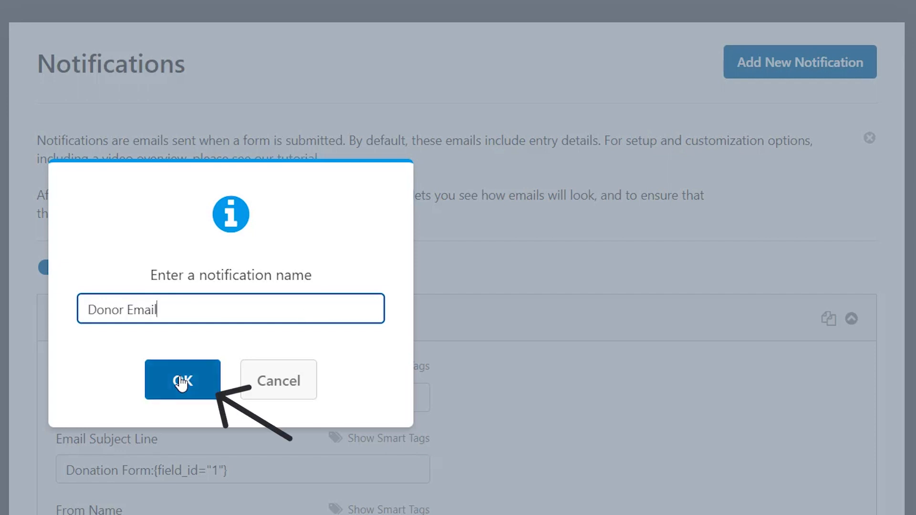
pyautogui.click(182, 380)
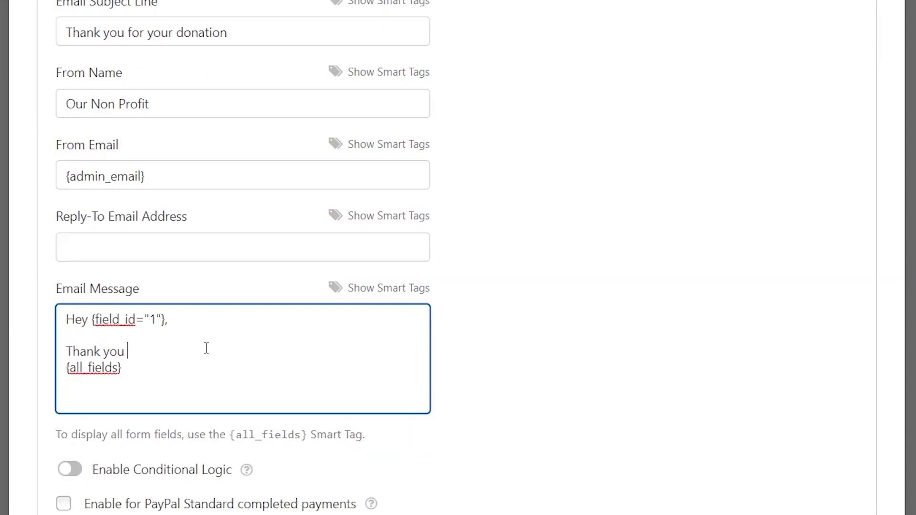
pyautogui.write('for your donation. Here is the information for your record')
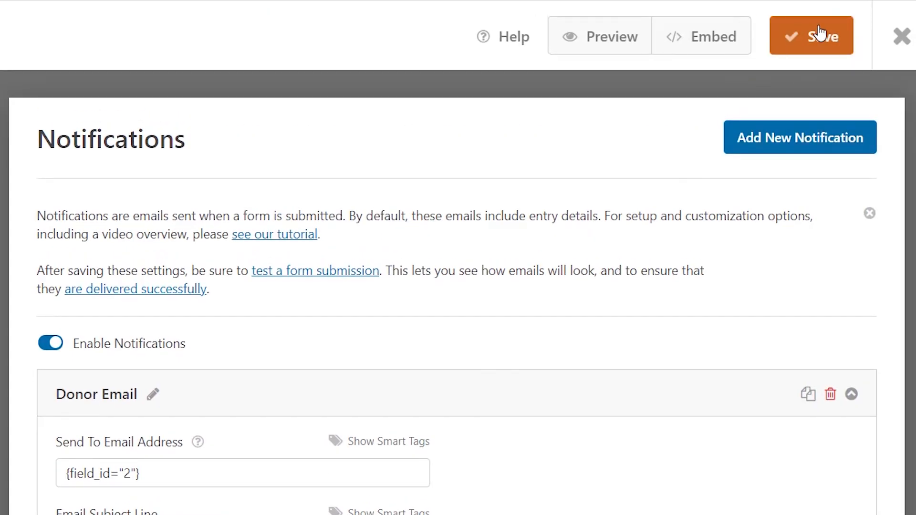
pyautogui.moveTo(700, 230)
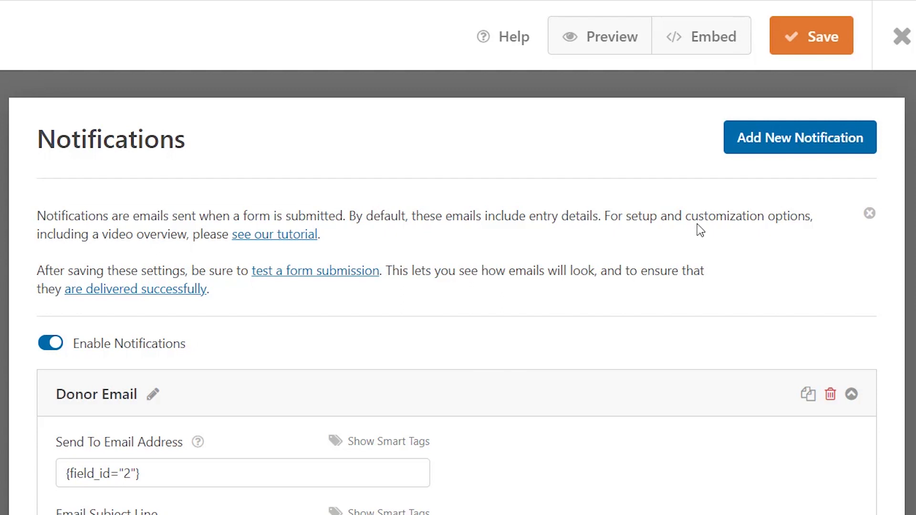
pyautogui.moveTo(694, 72)
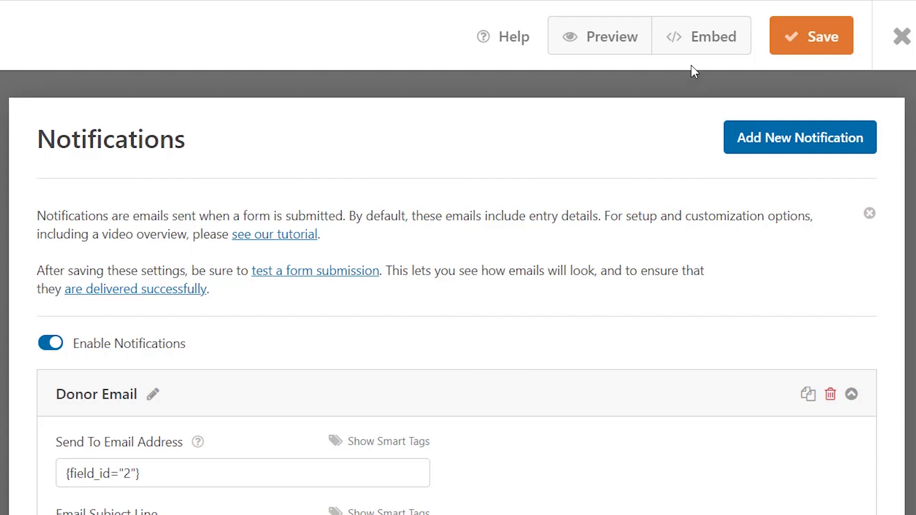
# - Embed the Donation Form in a newly created page named 'Donate'
pyautogui.click(701, 37)
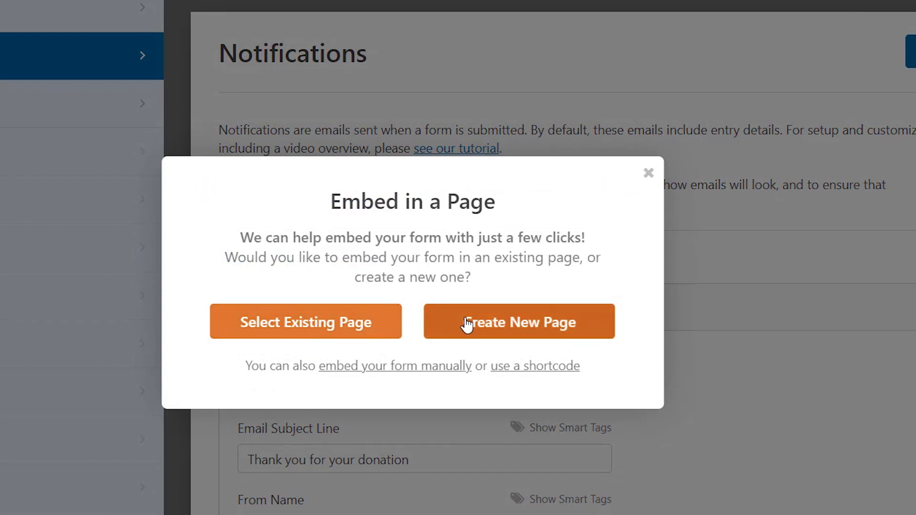
pyautogui.click(518, 322)
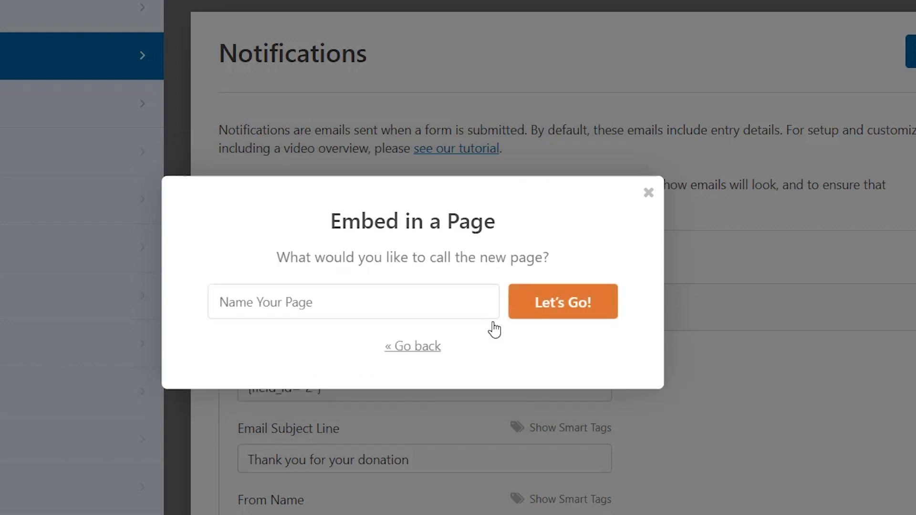
pyautogui.write('Donate')
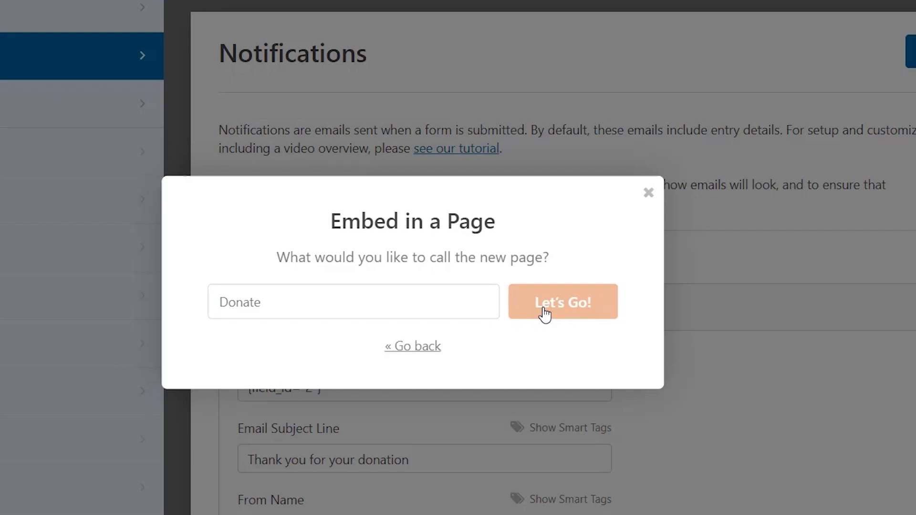
pyautogui.click(563, 302)
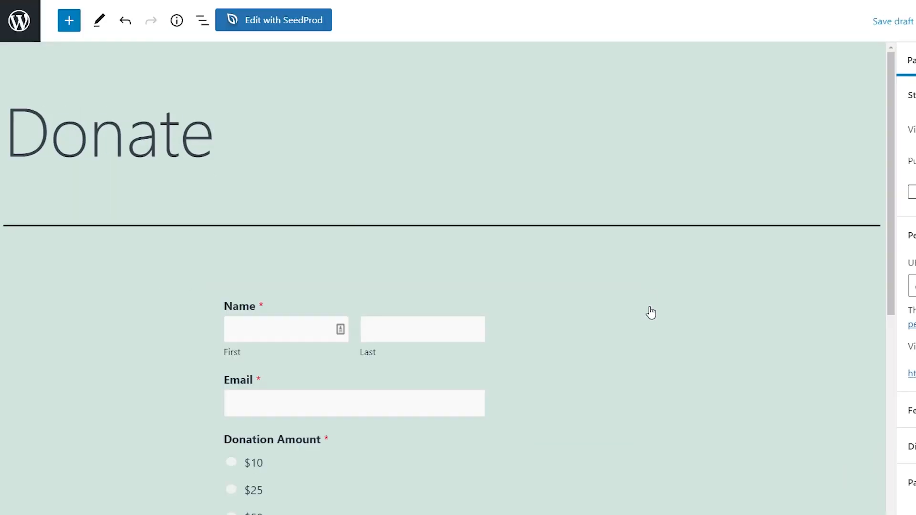
# - Insert a WPForms block showing the Donation Form and publish the Donate page
pyautogui.scroll(-3)
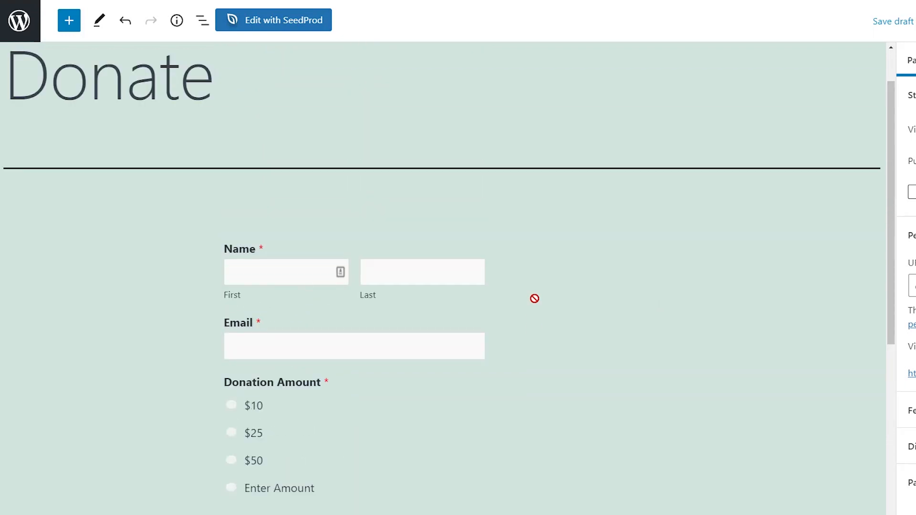
pyautogui.scroll(-3)
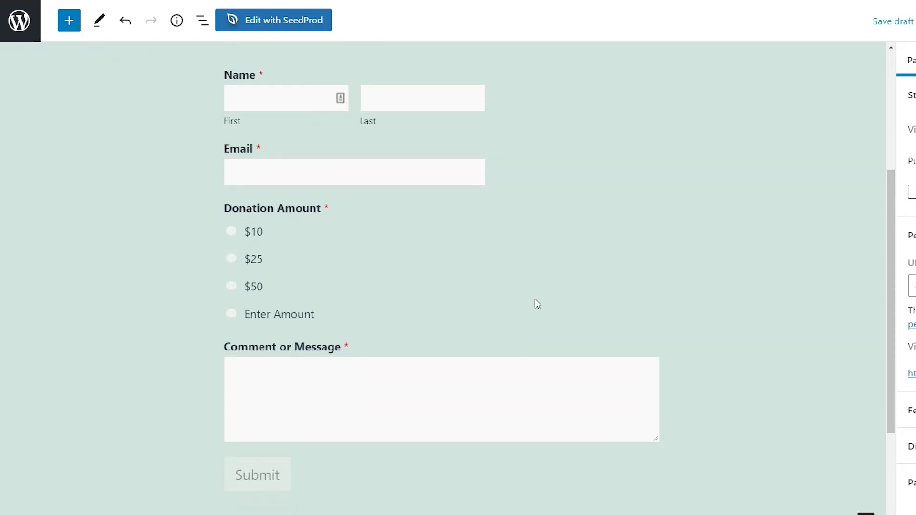
pyautogui.scroll(-3)
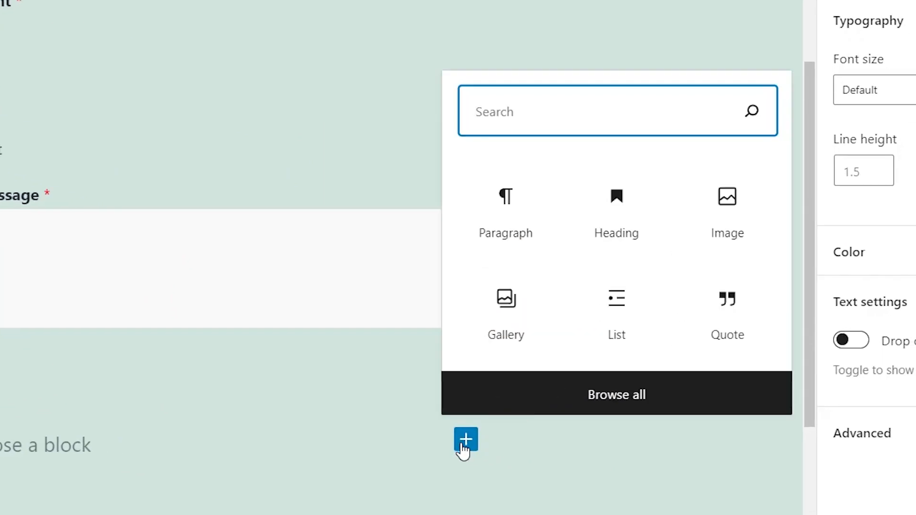
pyautogui.write('wpfor')
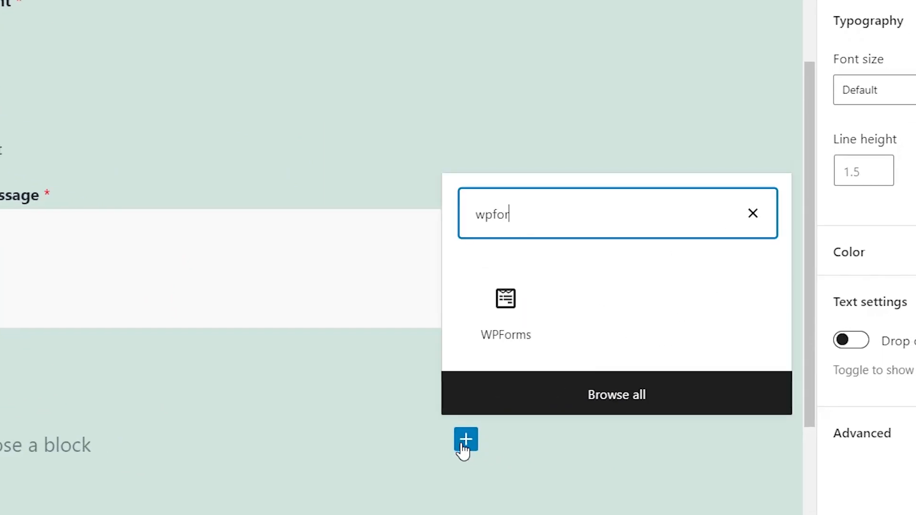
pyautogui.click(505, 299)
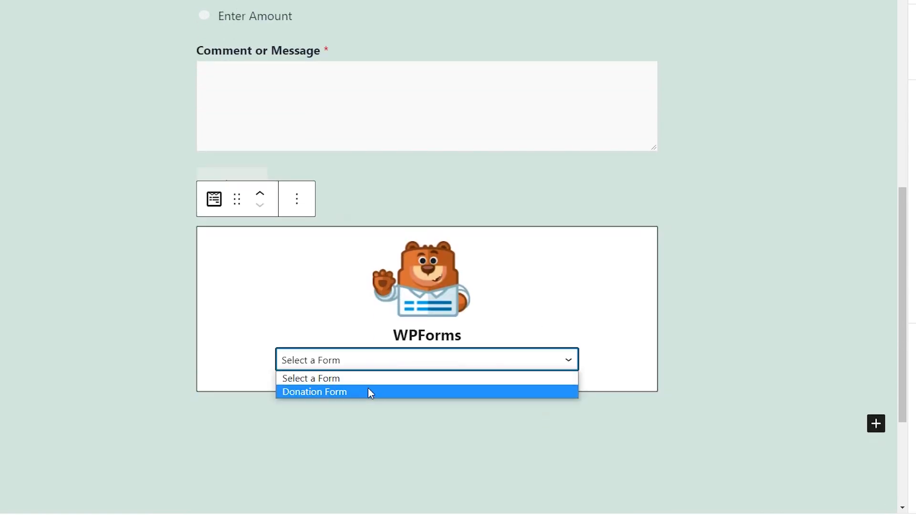
pyautogui.click(315, 391)
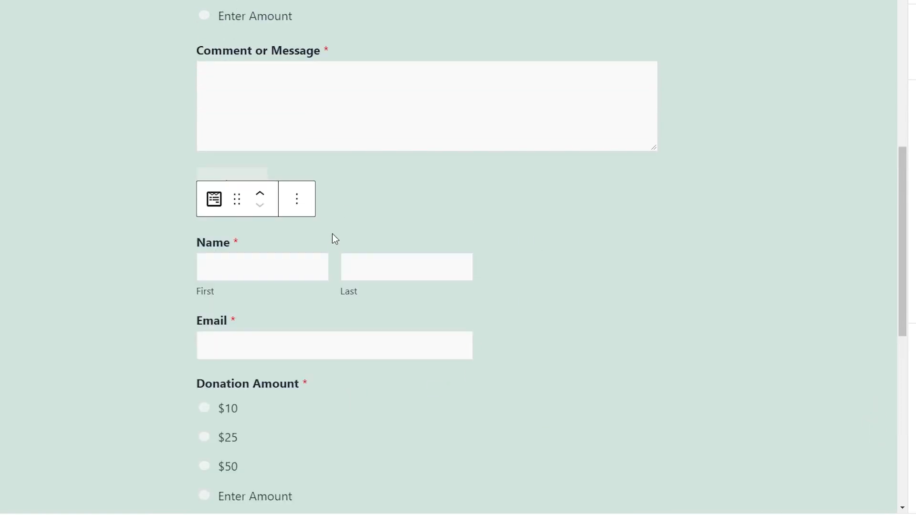
pyautogui.click(297, 199)
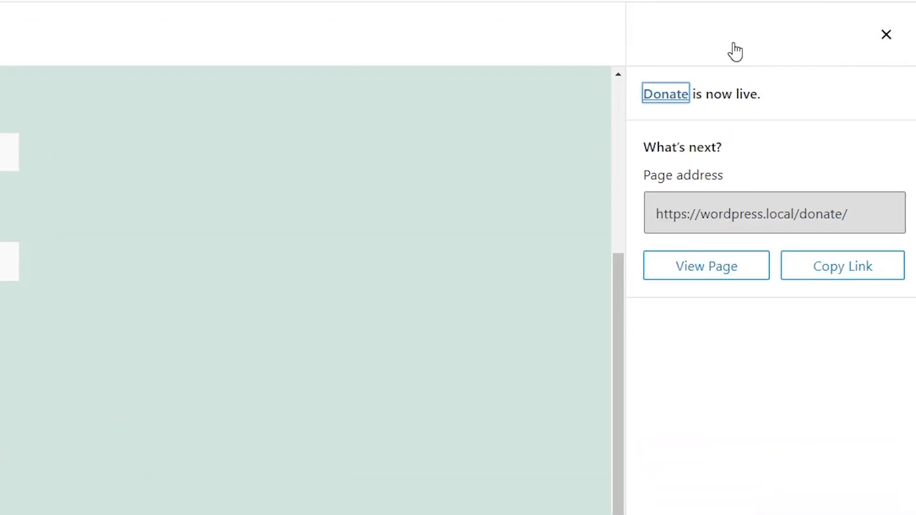
# - View the live Donate page, scroll through the form, and follow a link to SeedProd
pyautogui.click(705, 266)
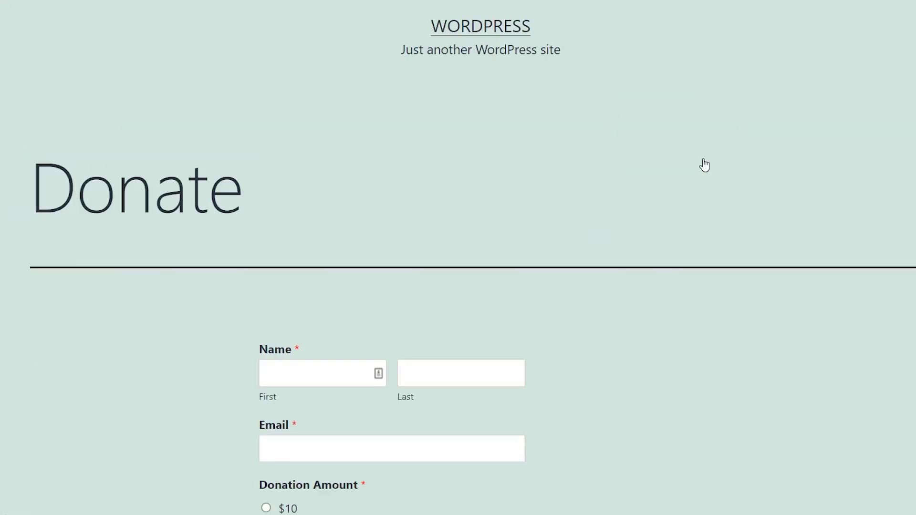
pyautogui.scroll(-3)
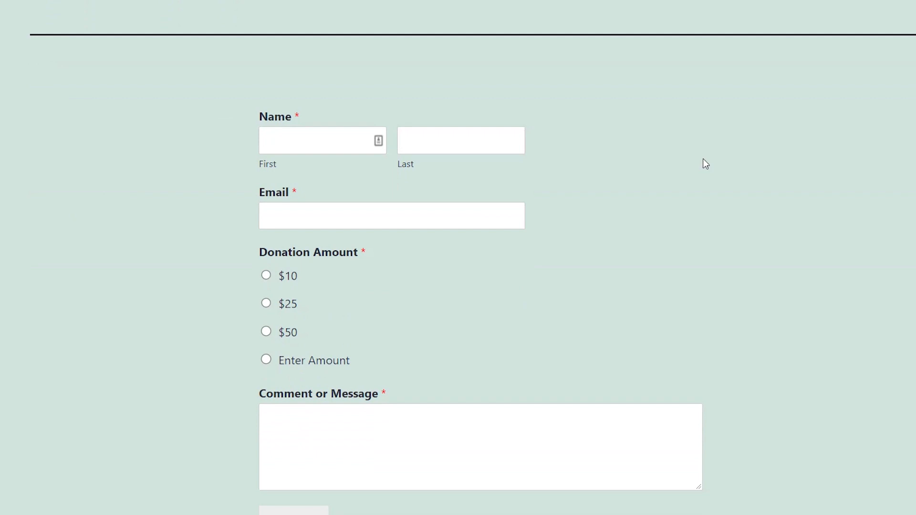
pyautogui.scroll(-3)
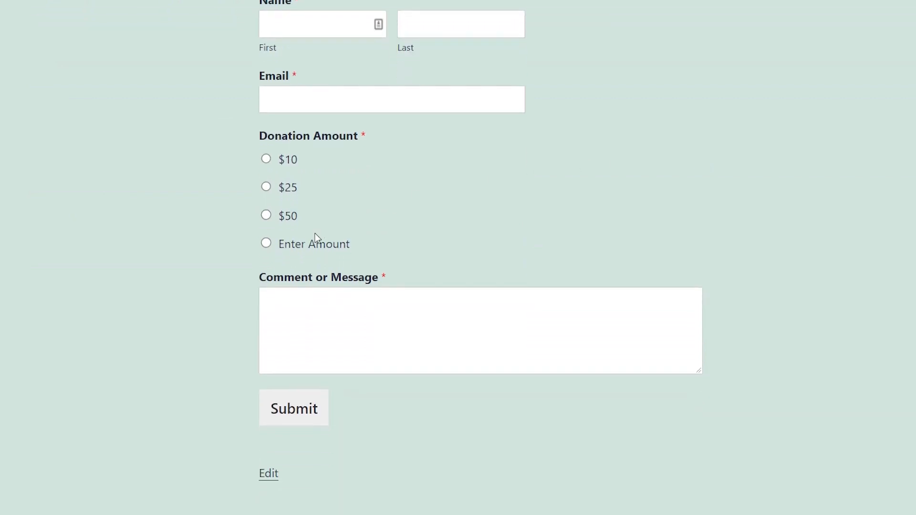
pyautogui.click(266, 244)
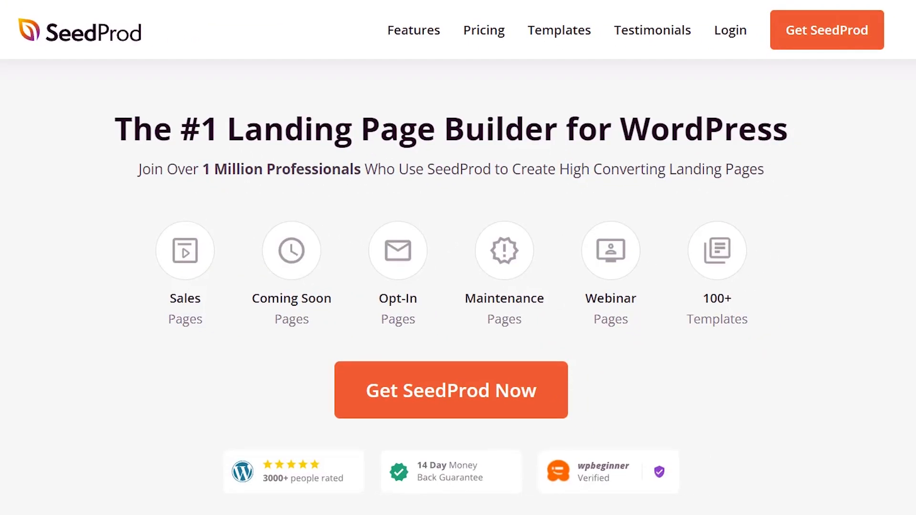
pyautogui.moveTo(84, 131)
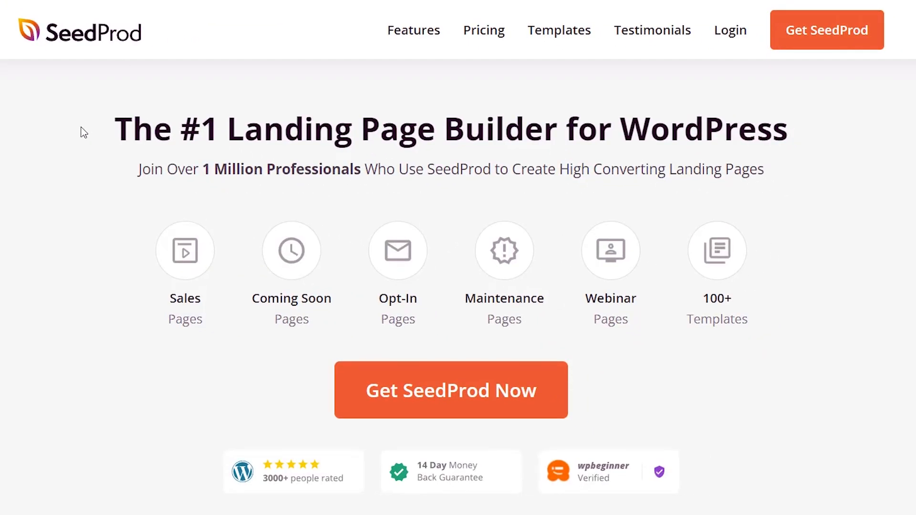
# - Scroll SeedProd's website down to its landing page template gallery
pyautogui.click(559, 30)
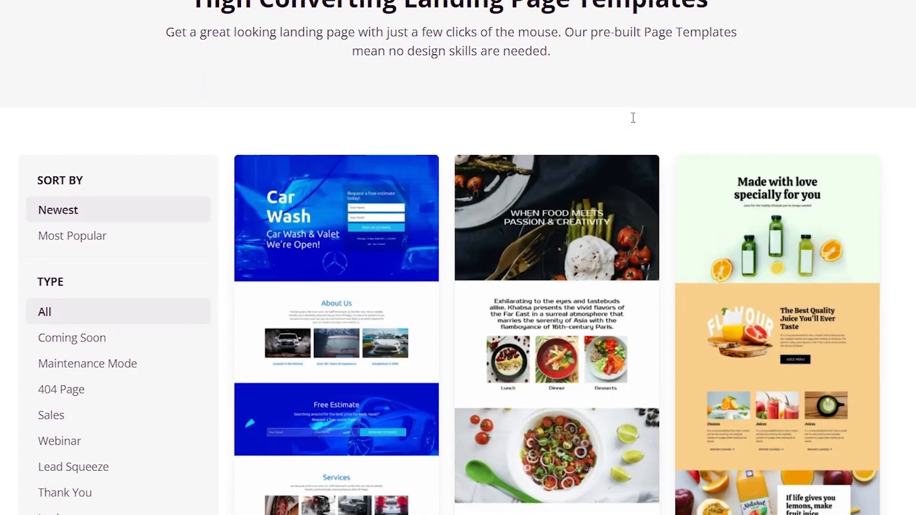
pyautogui.scroll(-3)
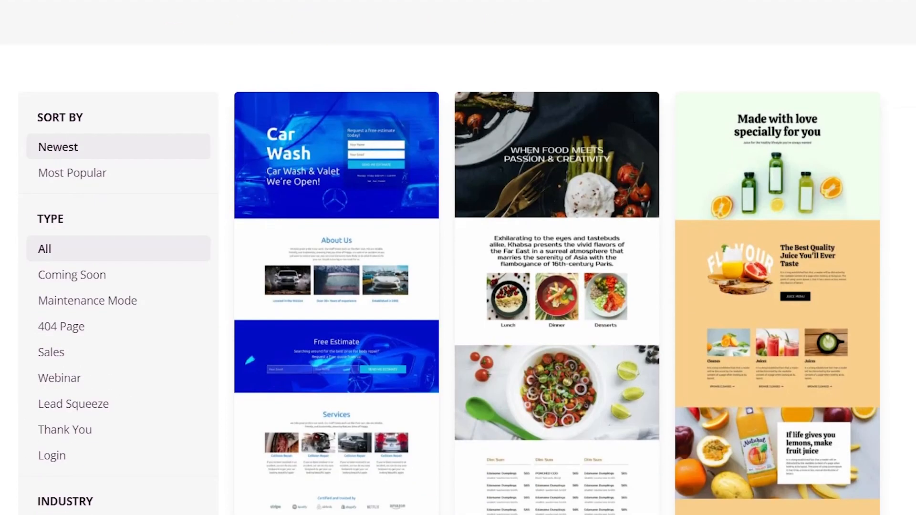